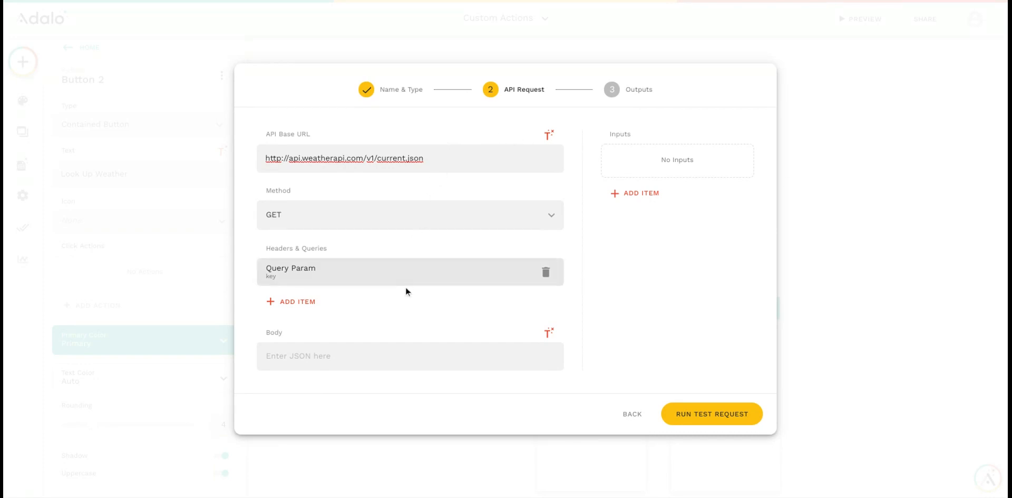
pyautogui.moveTo(614, 234)
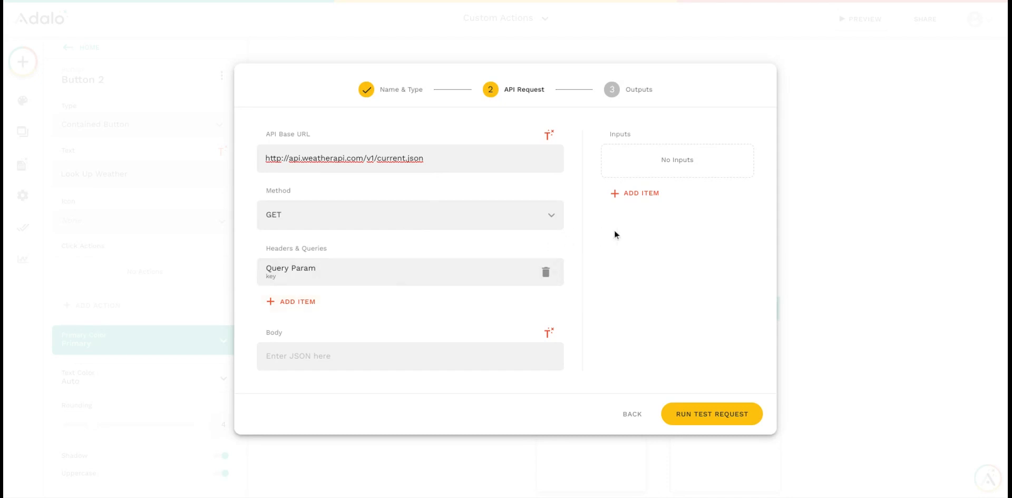
# Add a text input named 'Postal Code' with example value 63101
pyautogui.click(641, 193)
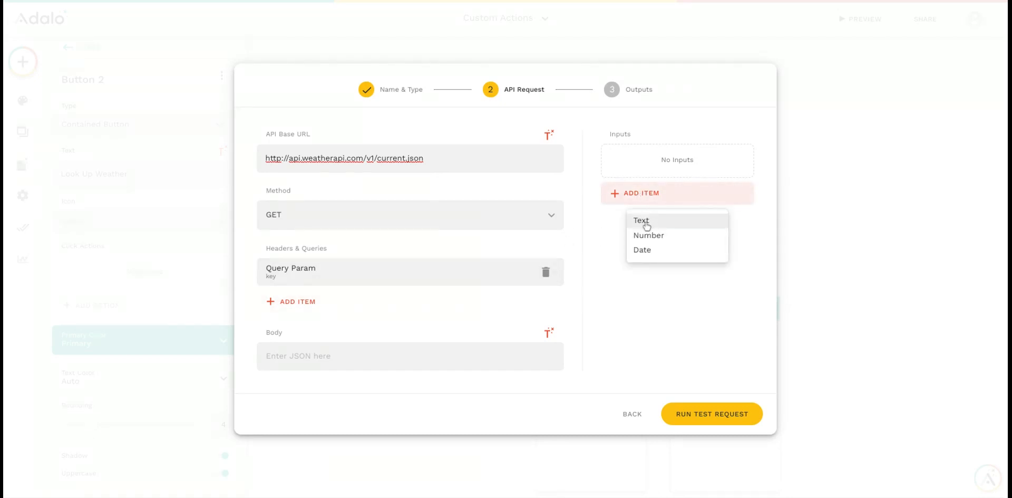
pyautogui.click(641, 221)
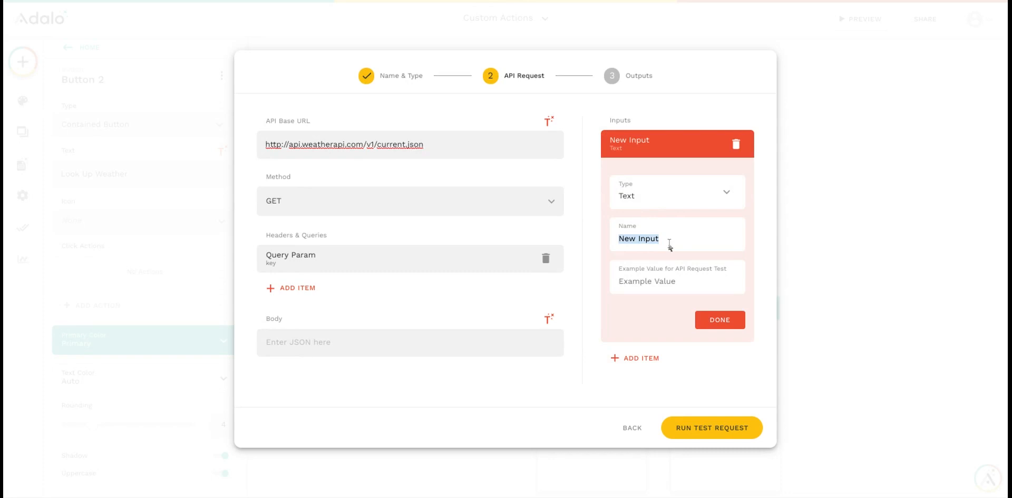
pyautogui.write('Postal Co')
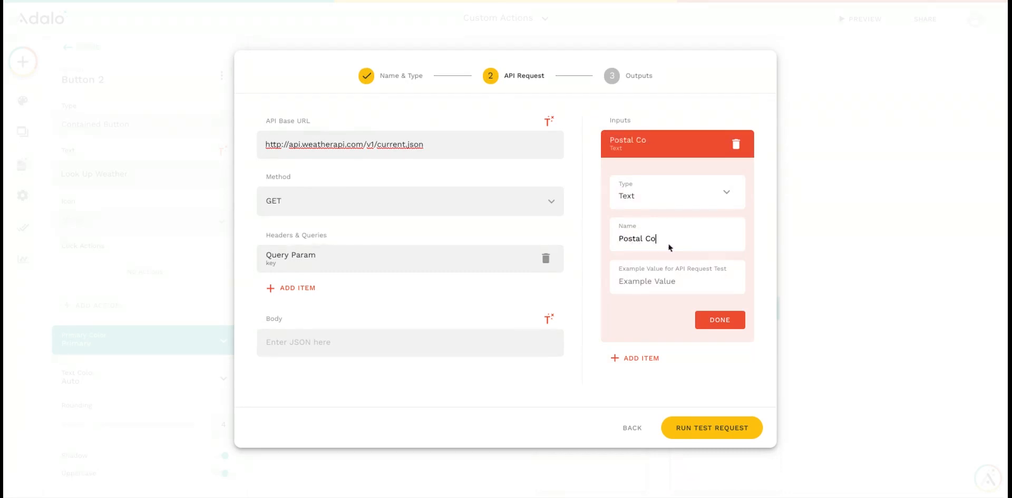
pyautogui.write('de')
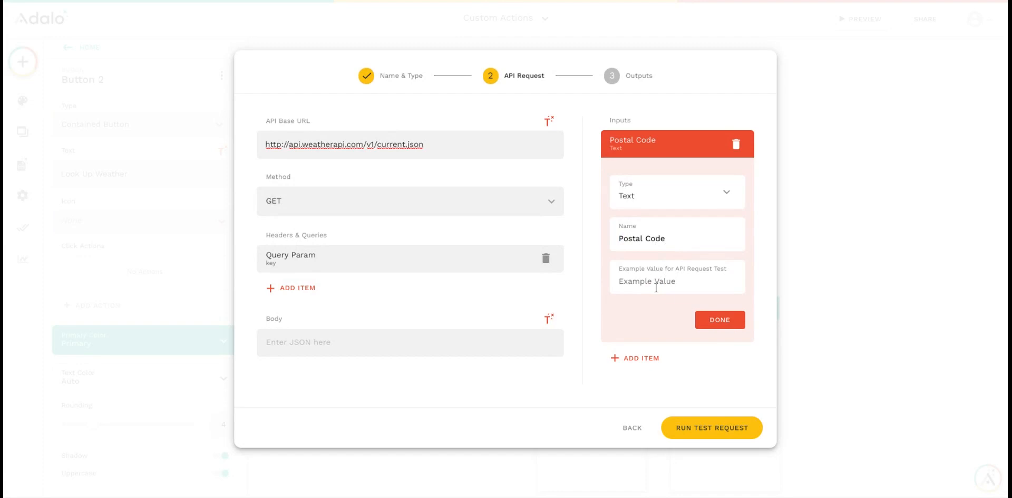
pyautogui.write('63')
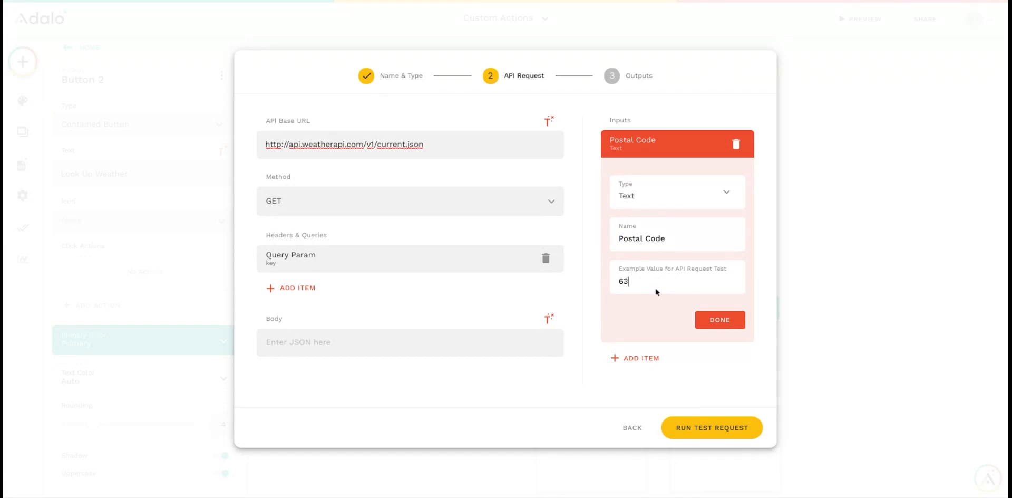
pyautogui.write('101')
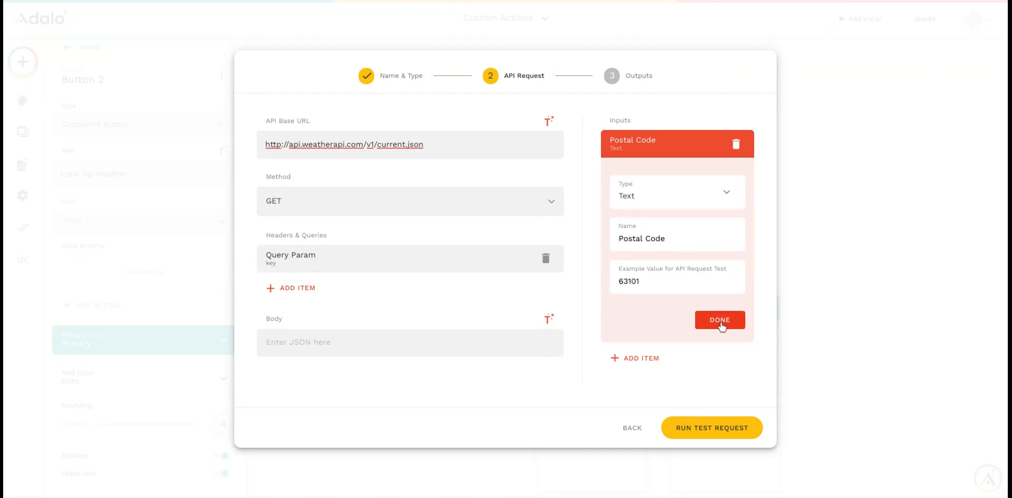
pyautogui.click(719, 320)
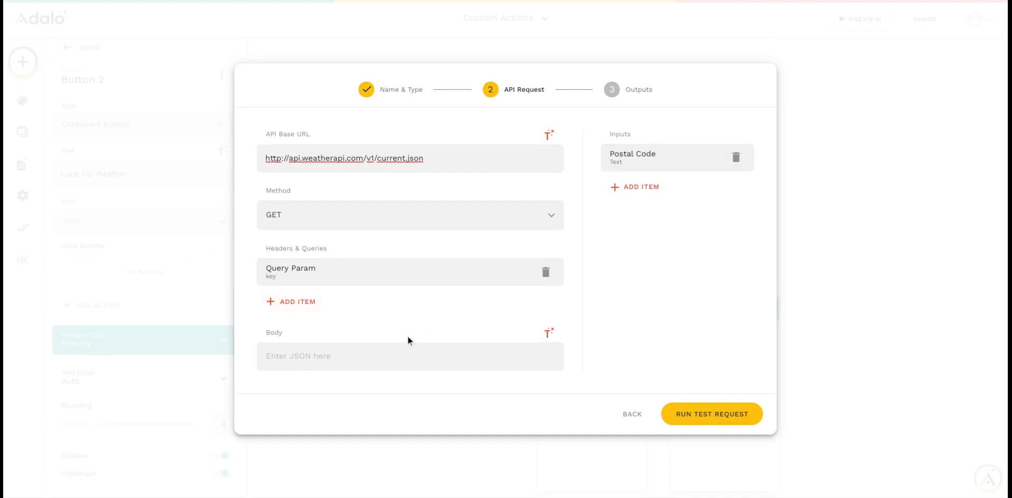
pyautogui.moveTo(310, 344)
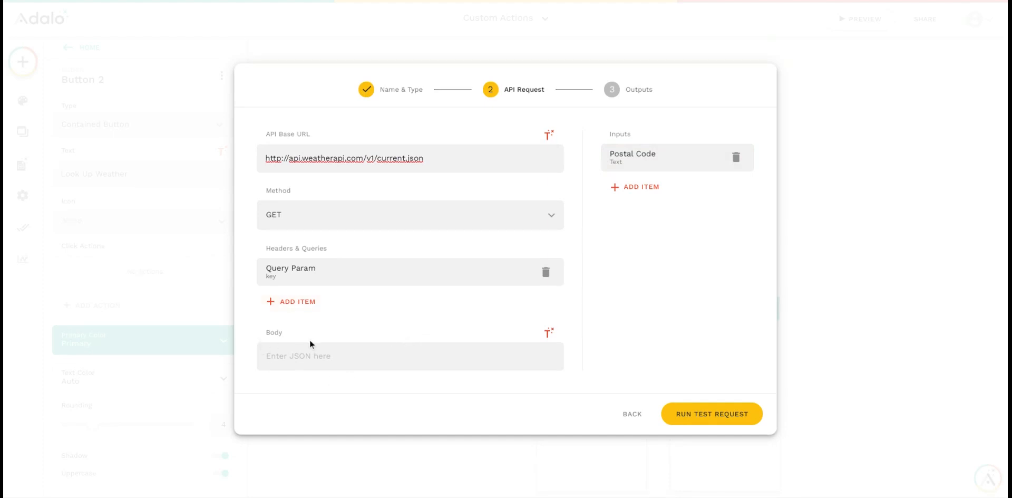
# Add query parameter 'q' whose value is the Postal Code input via Magic Text
pyautogui.click(297, 302)
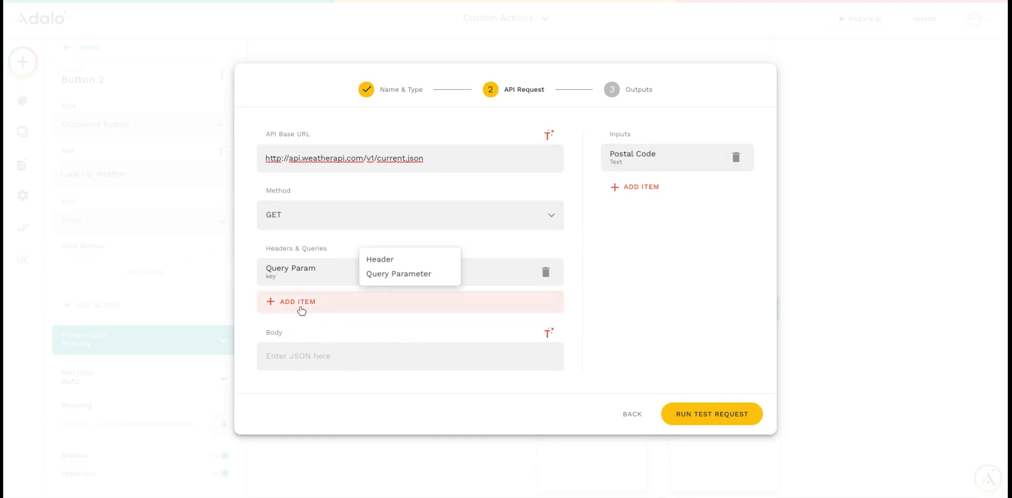
pyautogui.click(399, 273)
pyautogui.write('q')
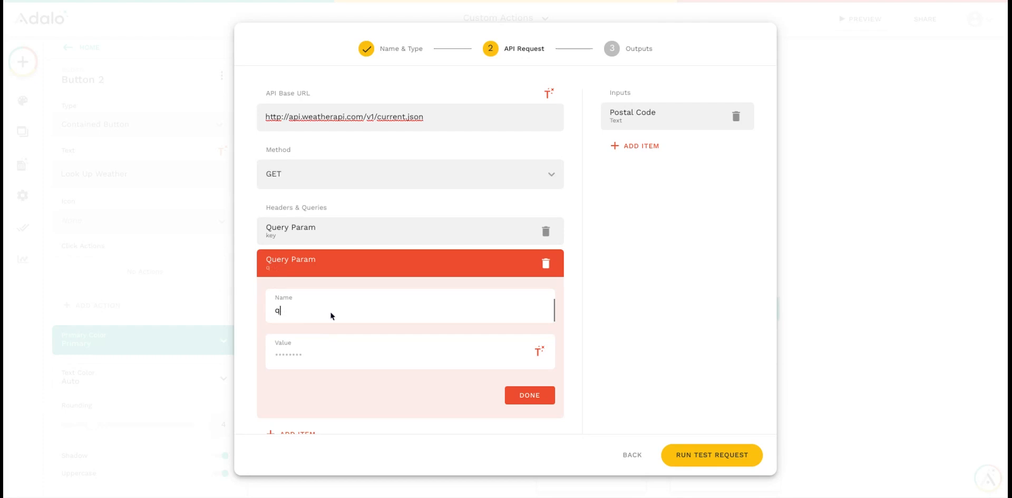
pyautogui.moveTo(317, 328)
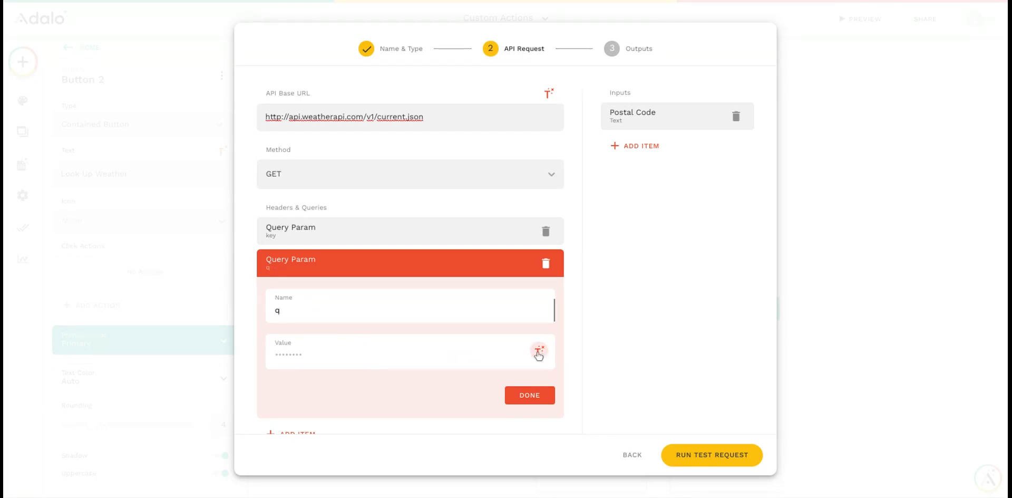
pyautogui.click(539, 353)
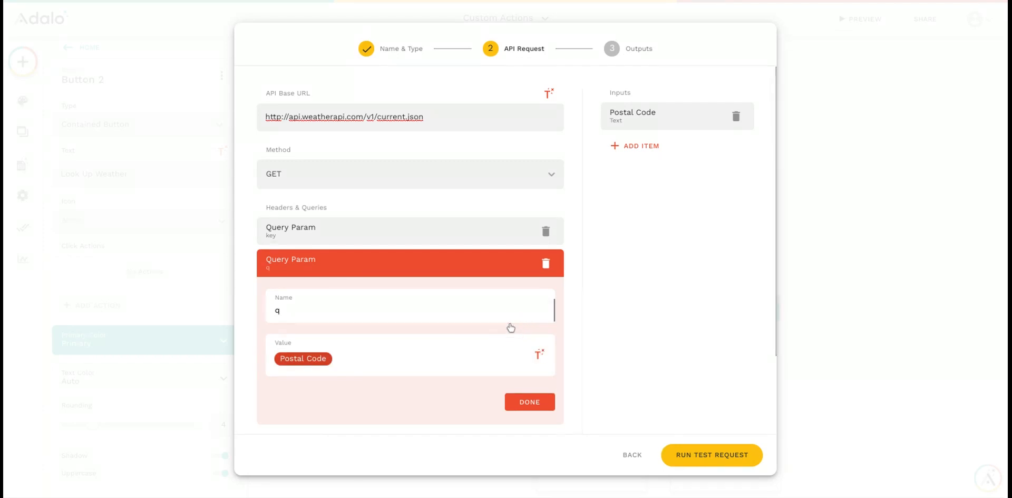
pyautogui.click(529, 402)
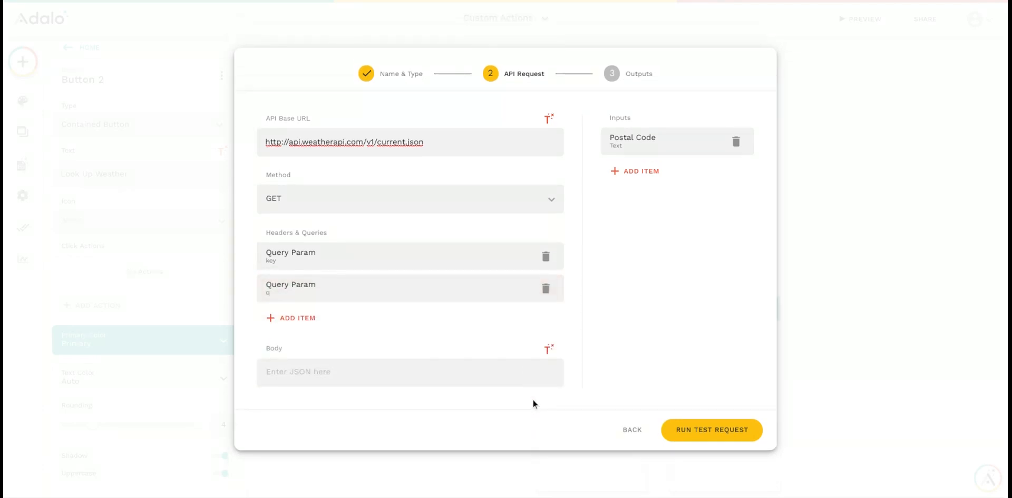
pyautogui.moveTo(726, 434)
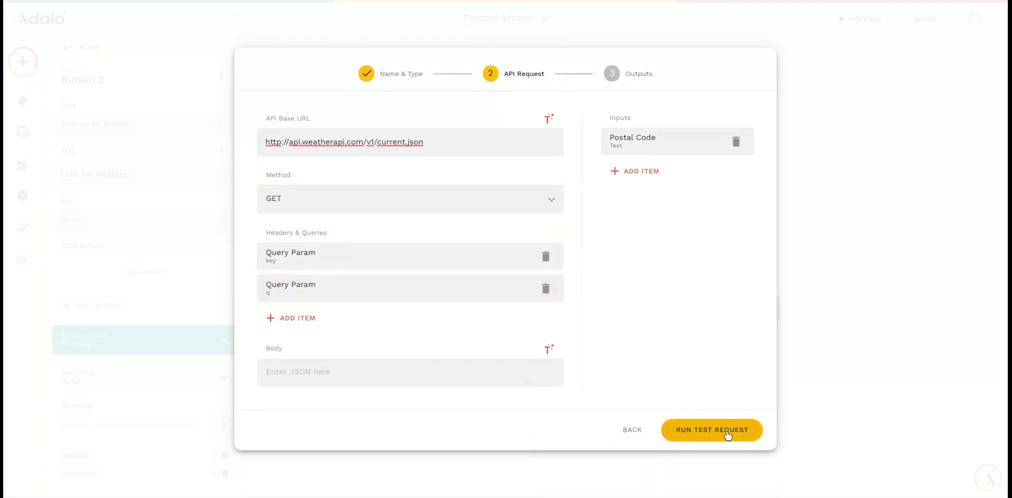
# Send a test request to the weather API and scroll through the results
pyautogui.click(711, 429)
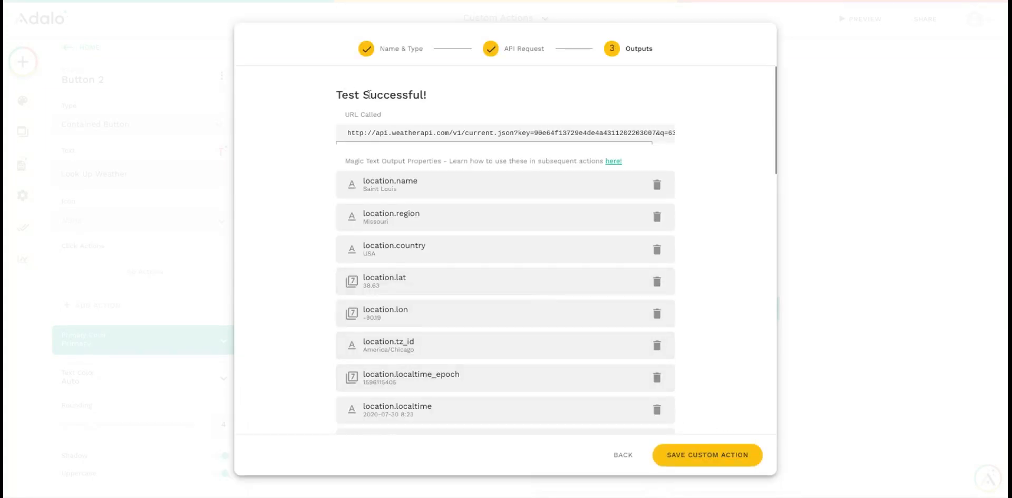
pyautogui.moveTo(455, 152)
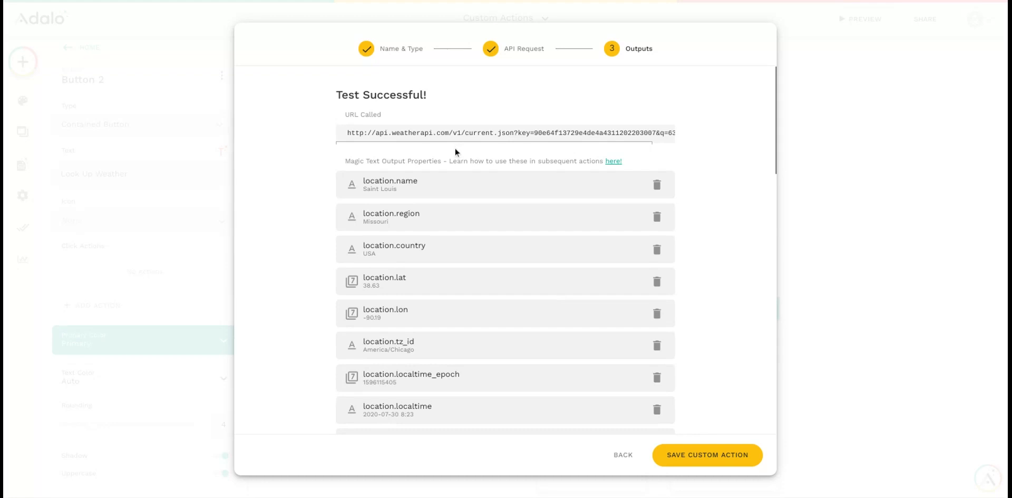
pyautogui.scroll(-3)
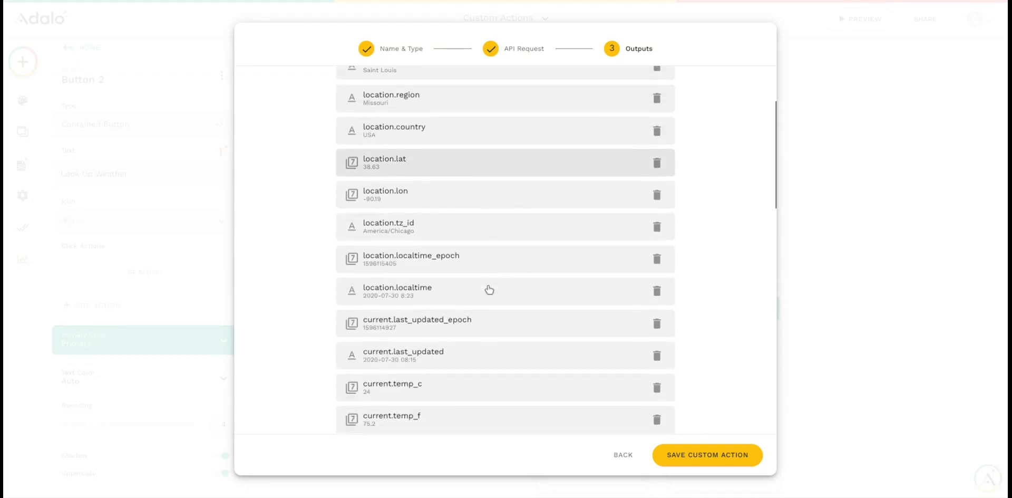
pyautogui.scroll(3)
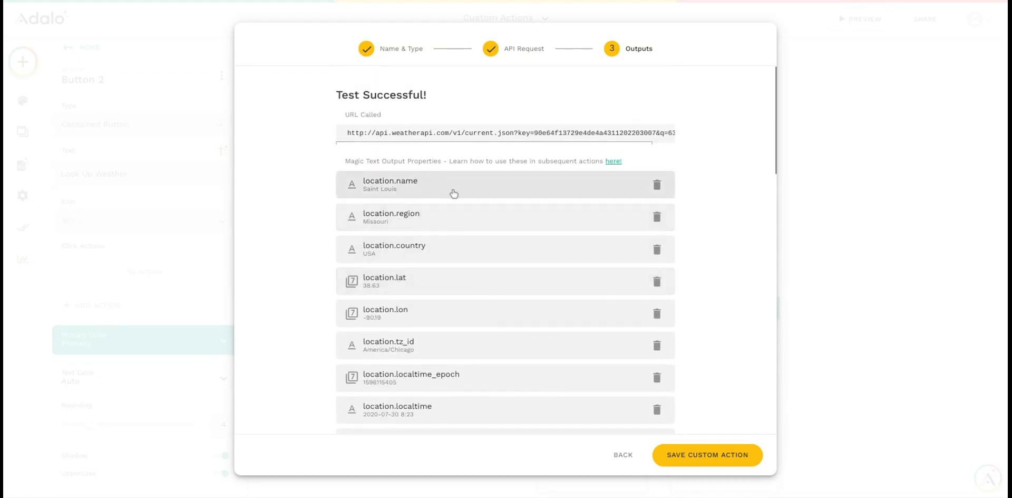
pyautogui.moveTo(463, 201)
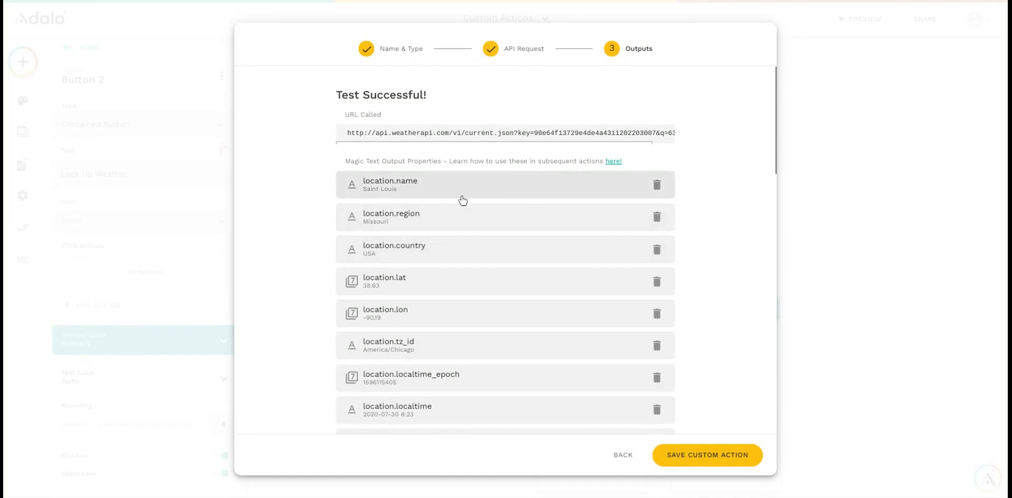
pyautogui.scroll(-3)
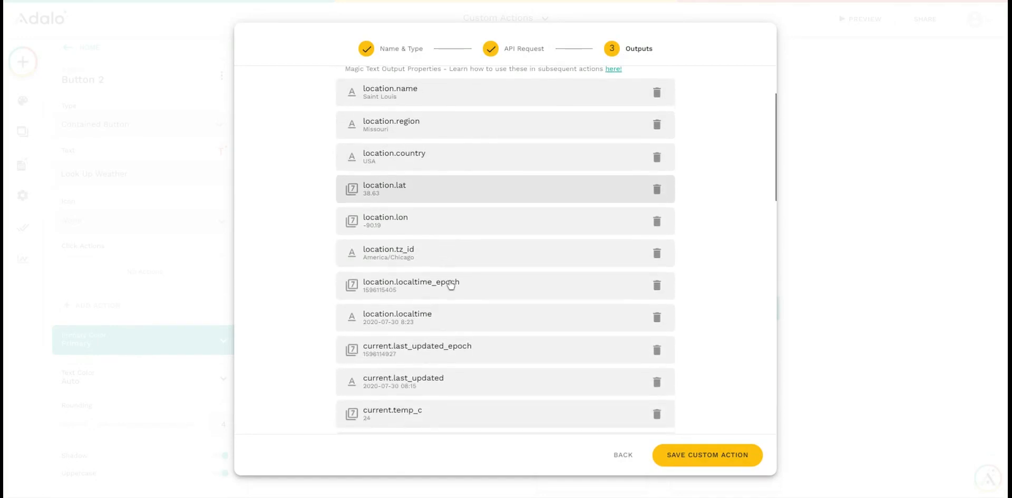
pyautogui.scroll(-3)
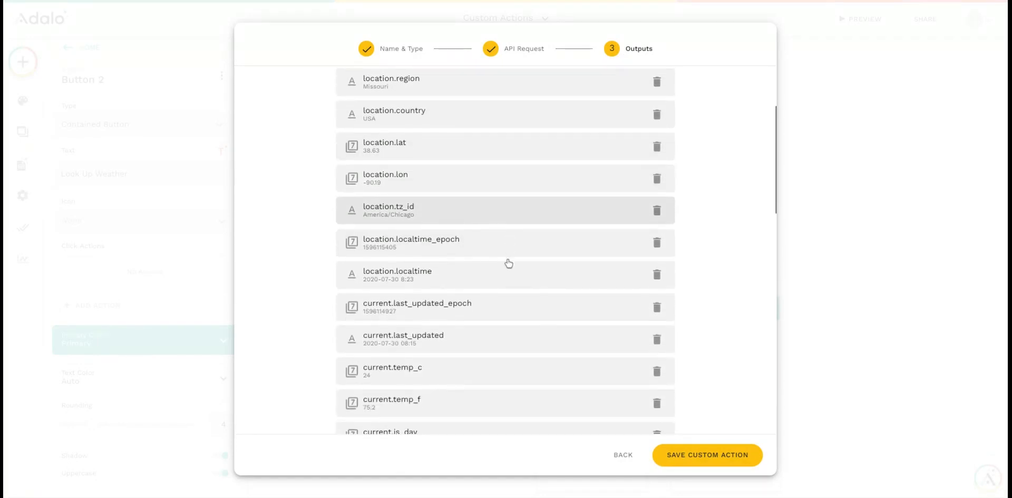
pyautogui.scroll(-3)
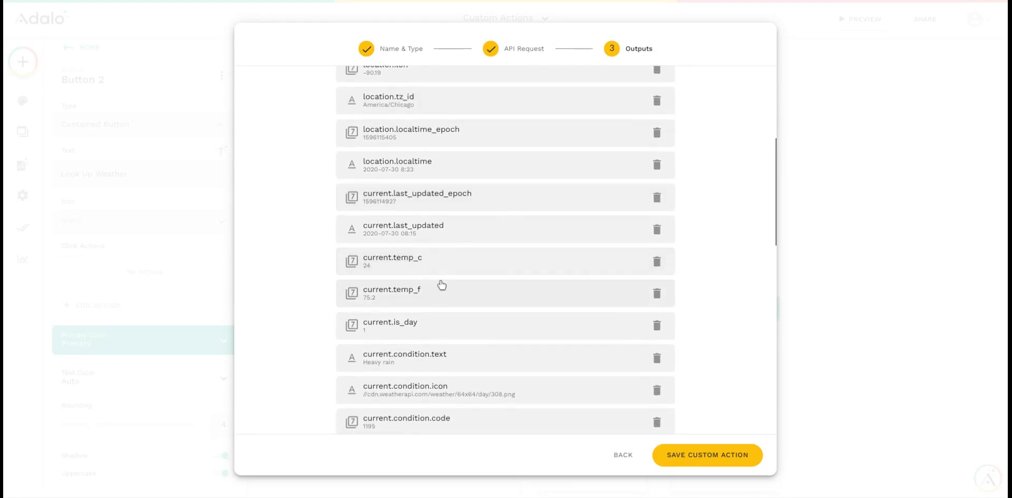
pyautogui.moveTo(444, 298)
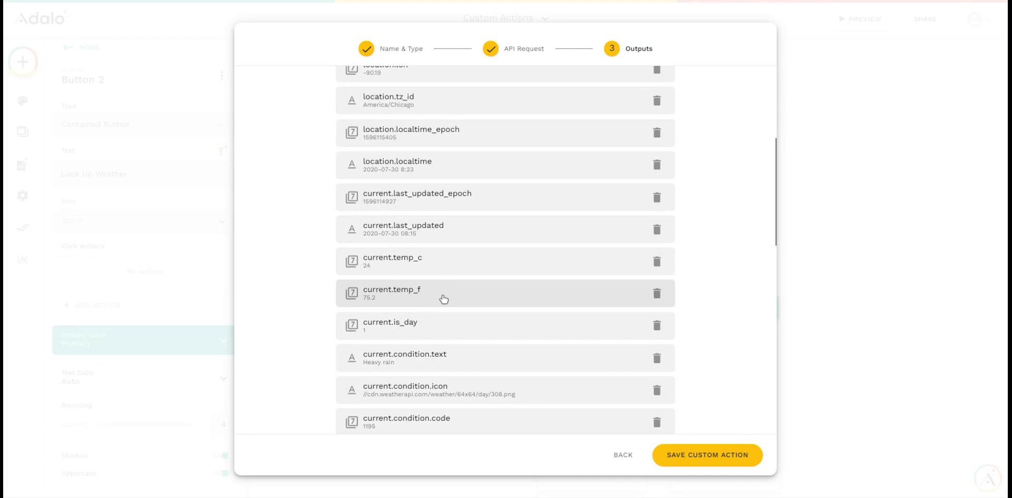
# Review the full raw test response and proceed to the Outputs step
pyautogui.scroll(-3)
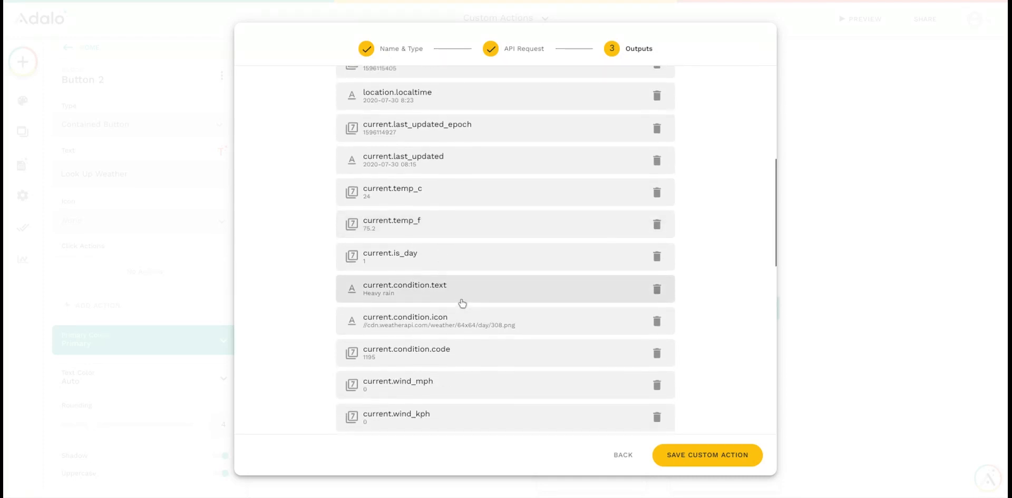
pyautogui.scroll(-3)
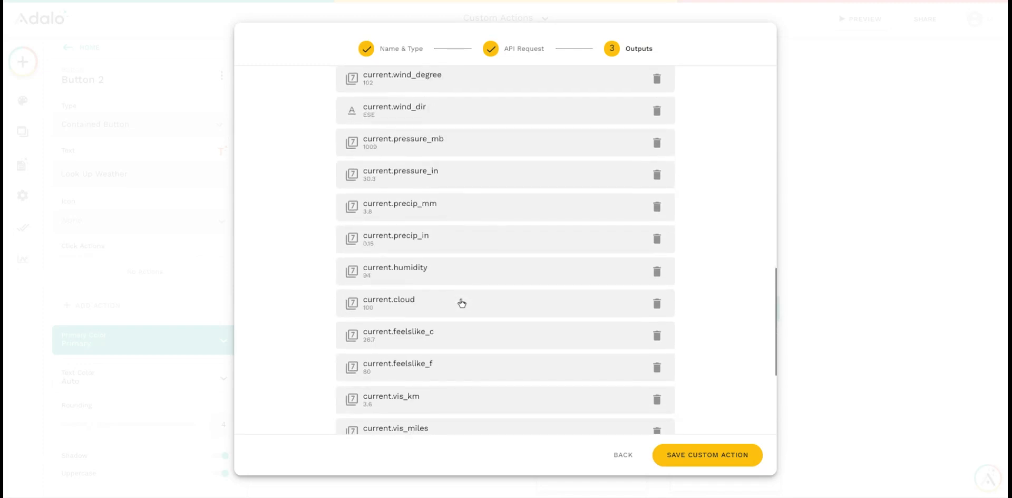
pyautogui.scroll(-3)
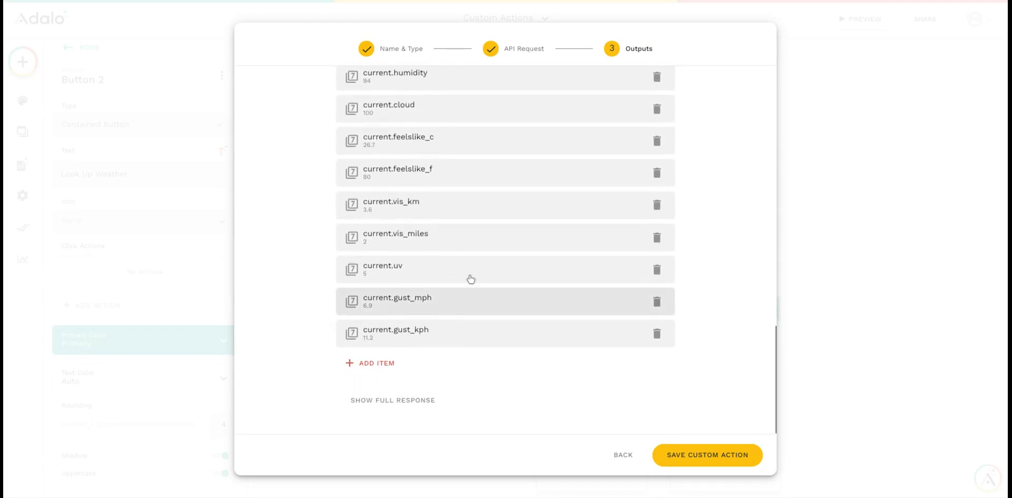
pyautogui.moveTo(371, 407)
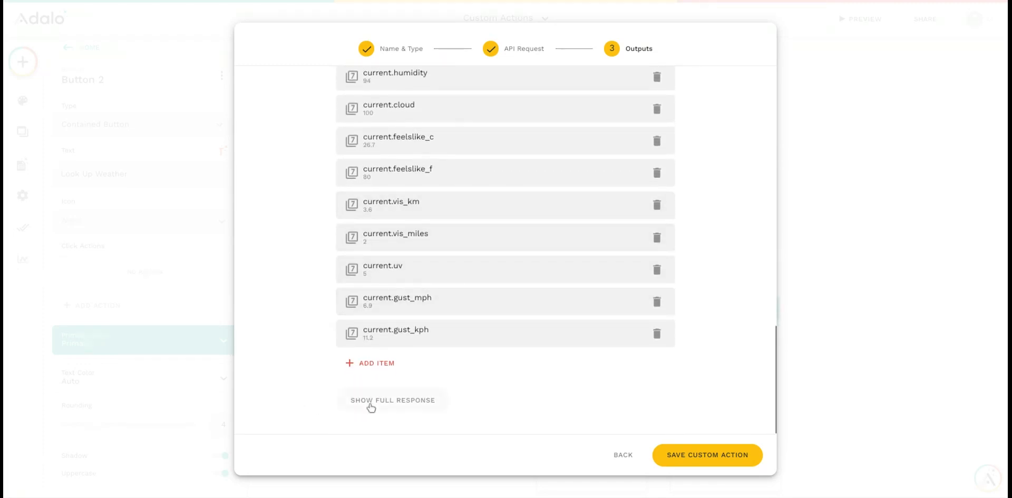
pyautogui.click(392, 400)
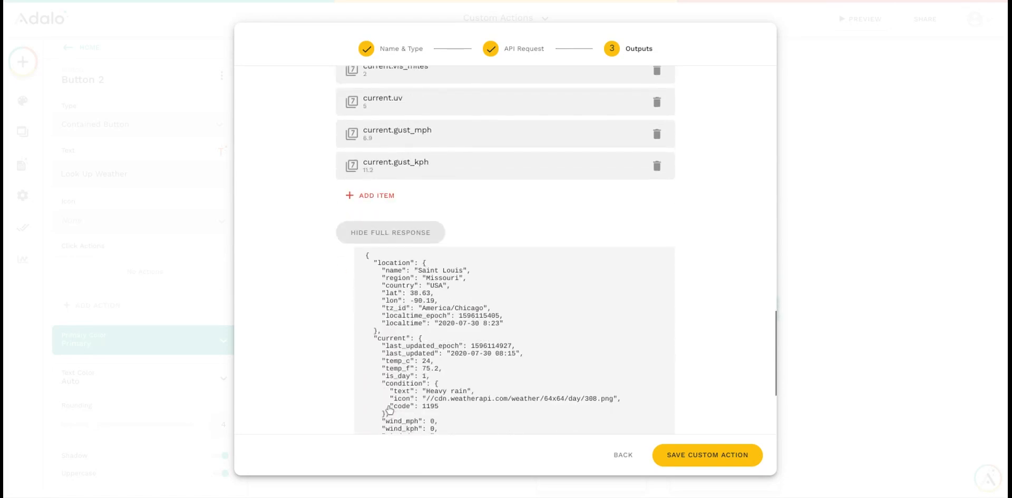
pyautogui.scroll(-3)
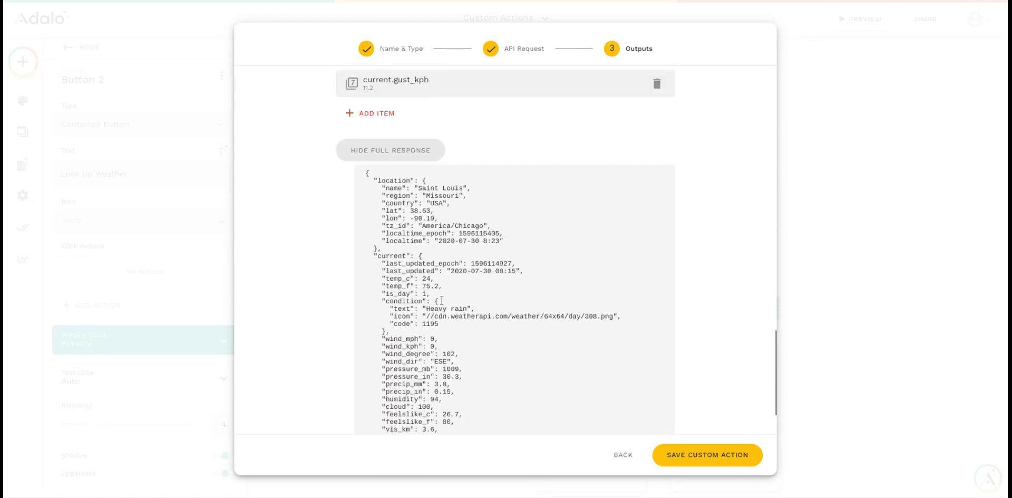
pyautogui.click(390, 150)
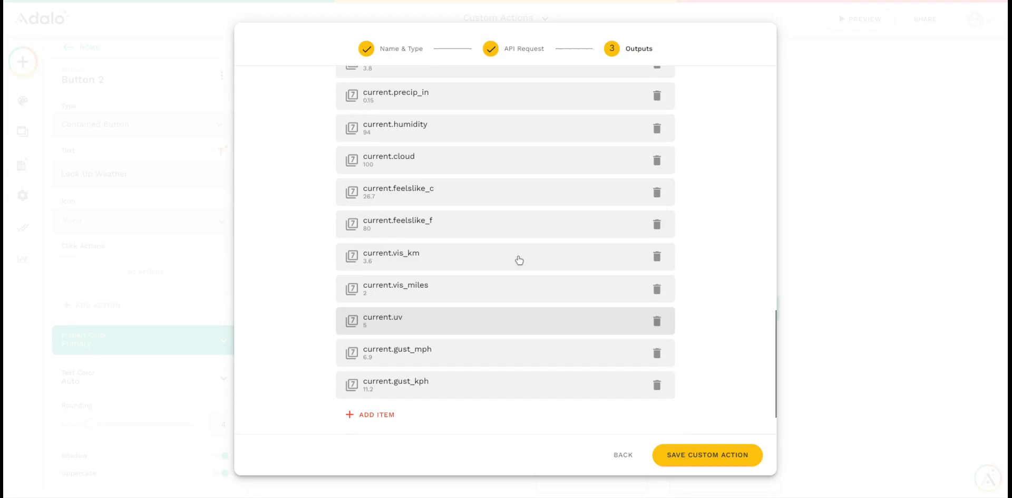
# Delete the location.name, other location, localtime and last-updated outputs
pyautogui.scroll(3)
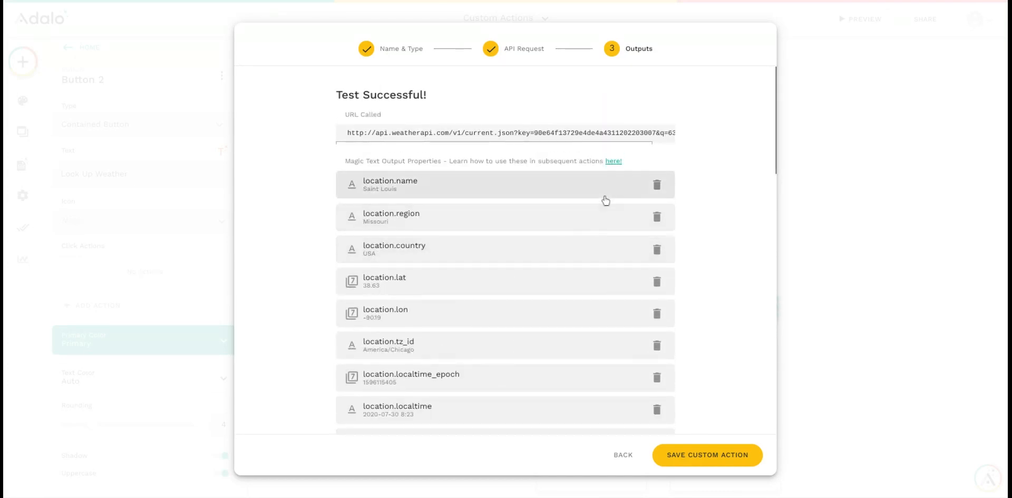
pyautogui.moveTo(618, 213)
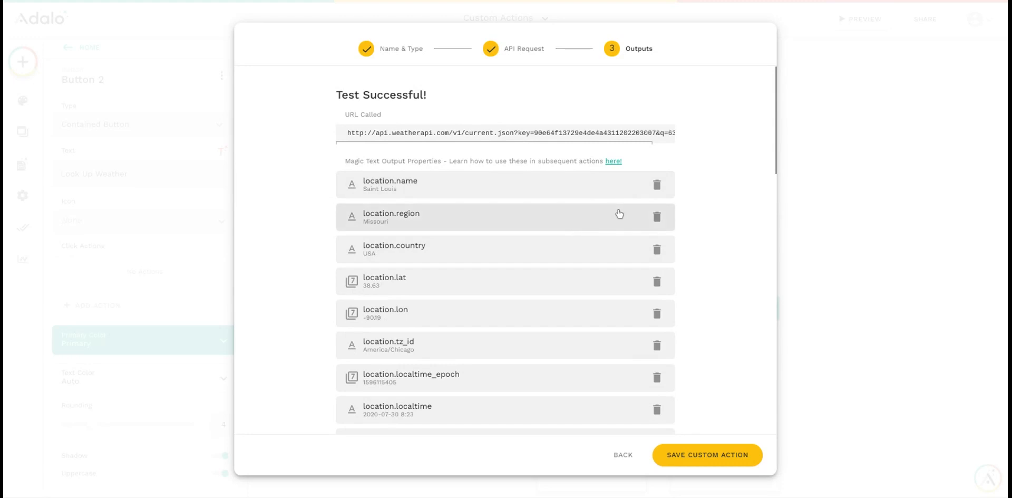
pyautogui.moveTo(630, 184)
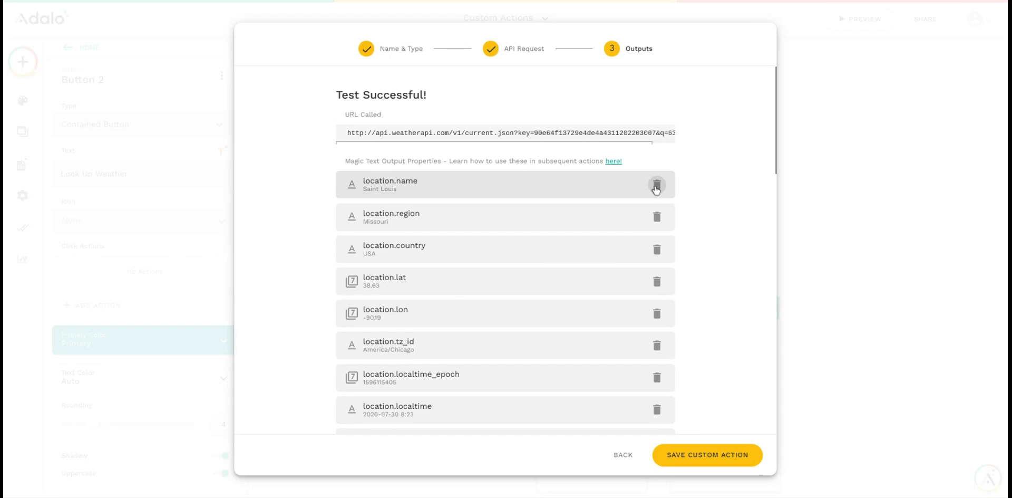
pyautogui.click(656, 184)
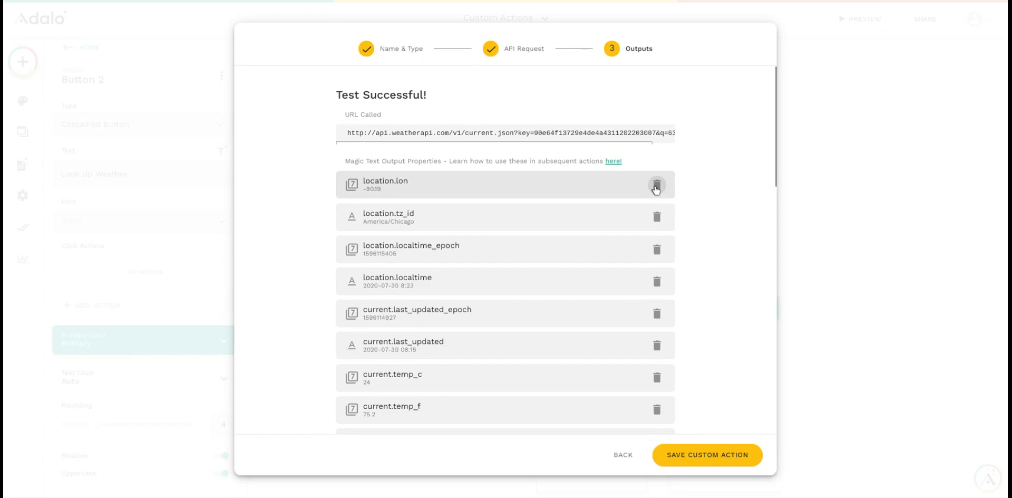
pyautogui.click(656, 187)
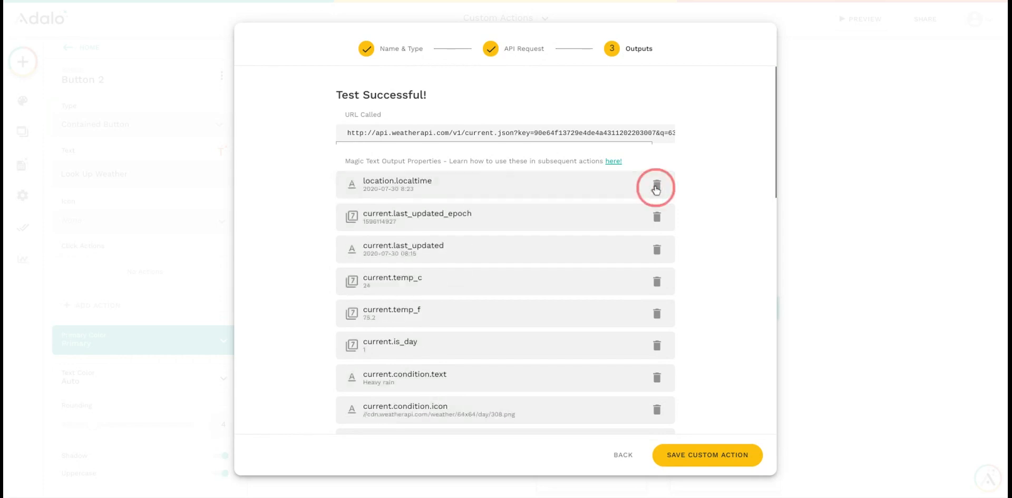
pyautogui.click(656, 188)
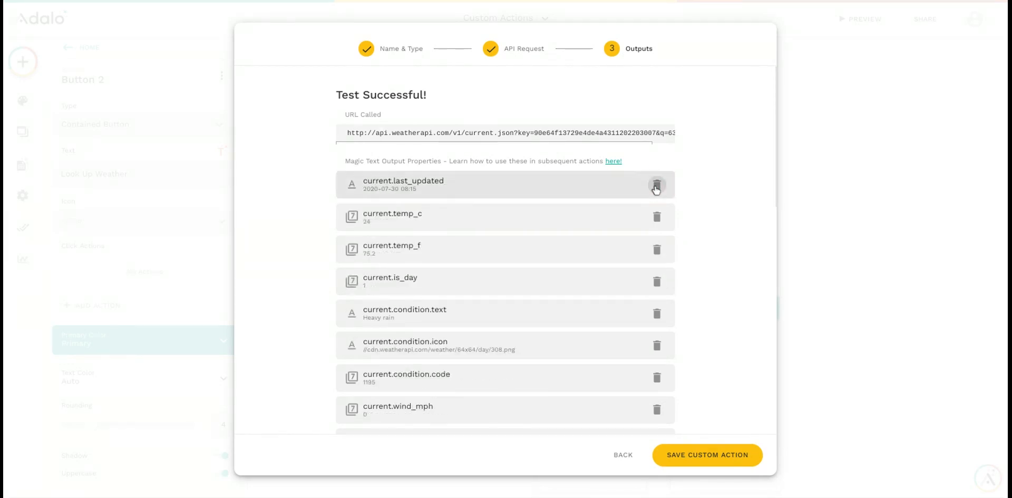
pyautogui.click(657, 185)
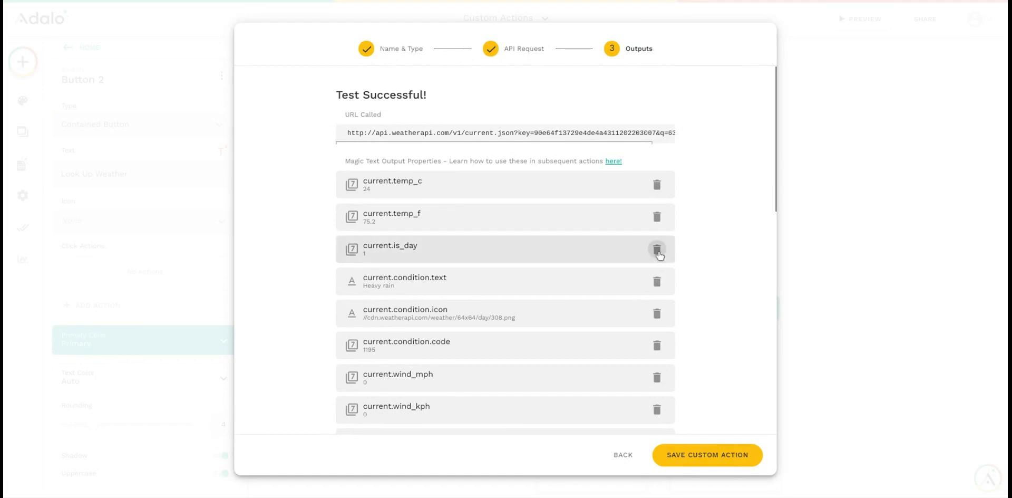
# Delete the is_day, condition icon, wind, pressure, precipitation, humidity, cloud, feels-like, visibility and gust outputs
pyautogui.click(657, 250)
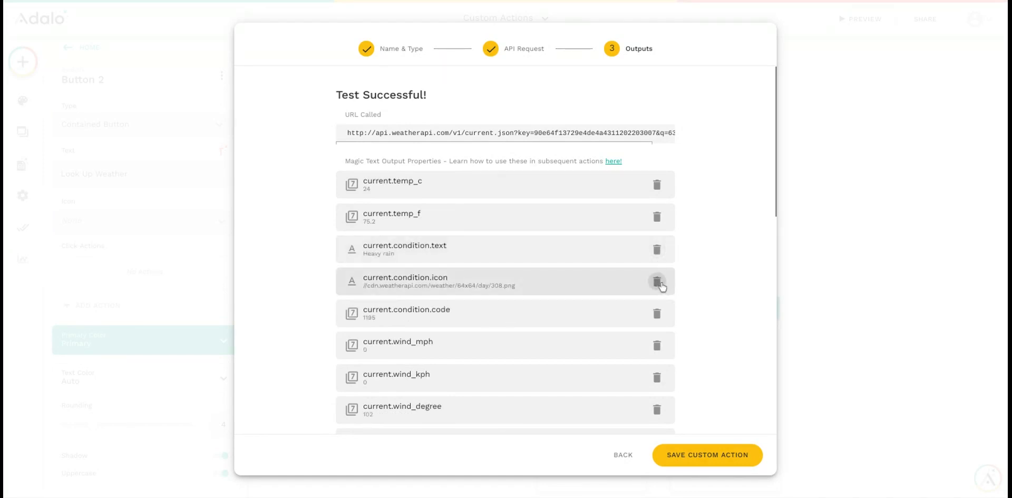
pyautogui.click(657, 282)
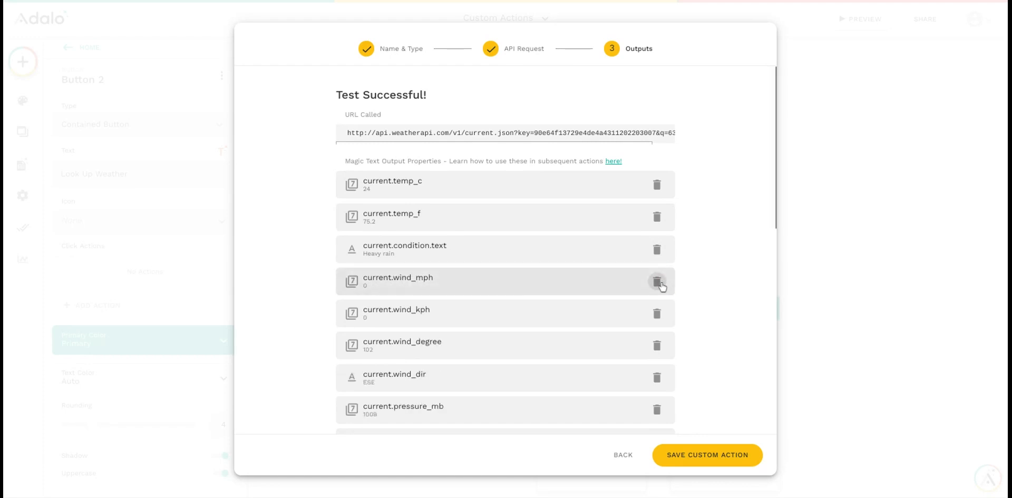
pyautogui.click(657, 282)
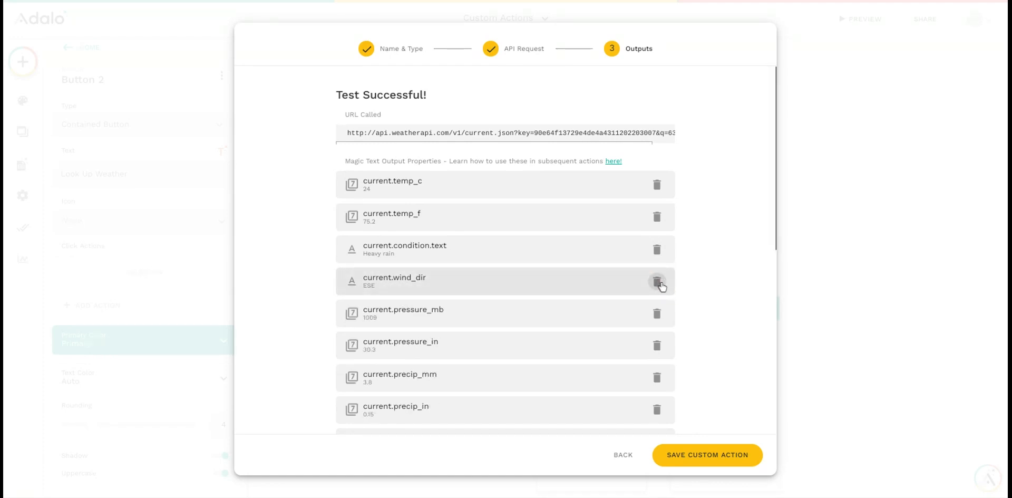
pyautogui.click(657, 281)
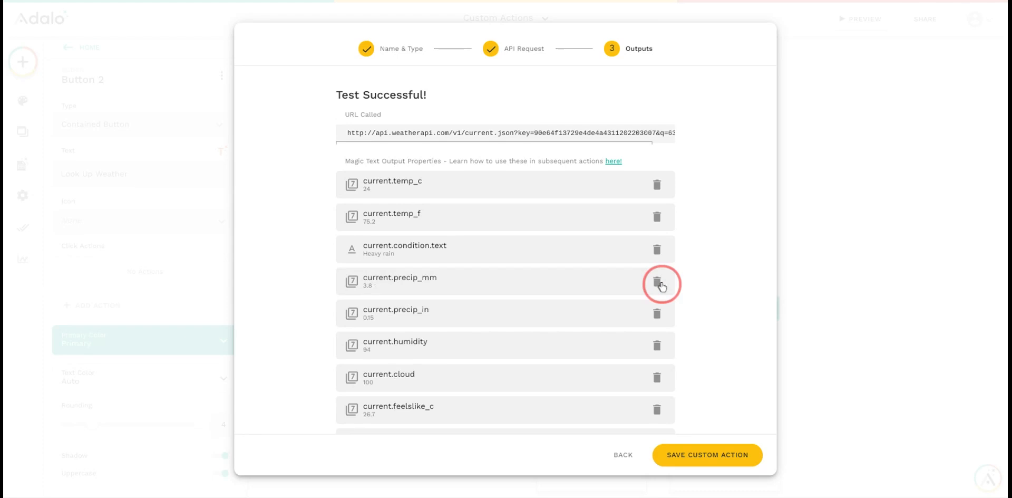
pyautogui.click(657, 281)
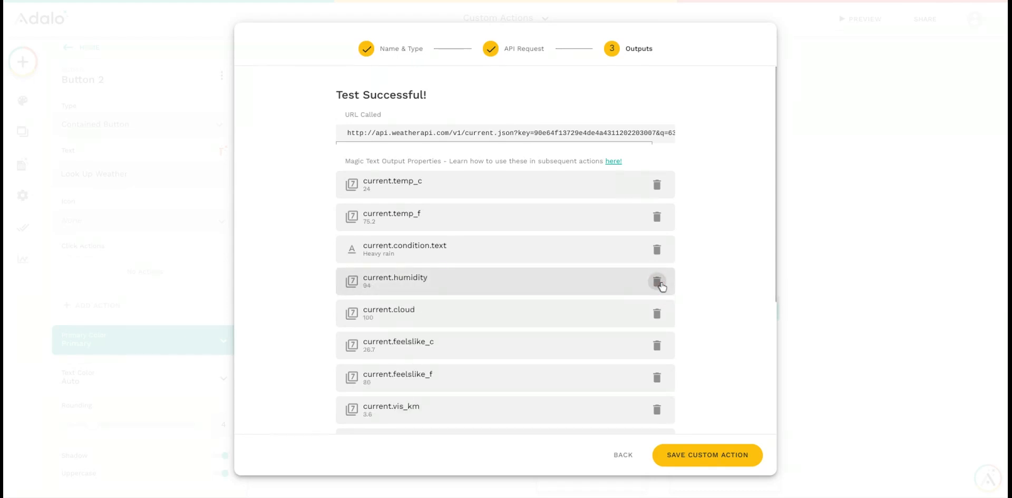
pyautogui.click(657, 281)
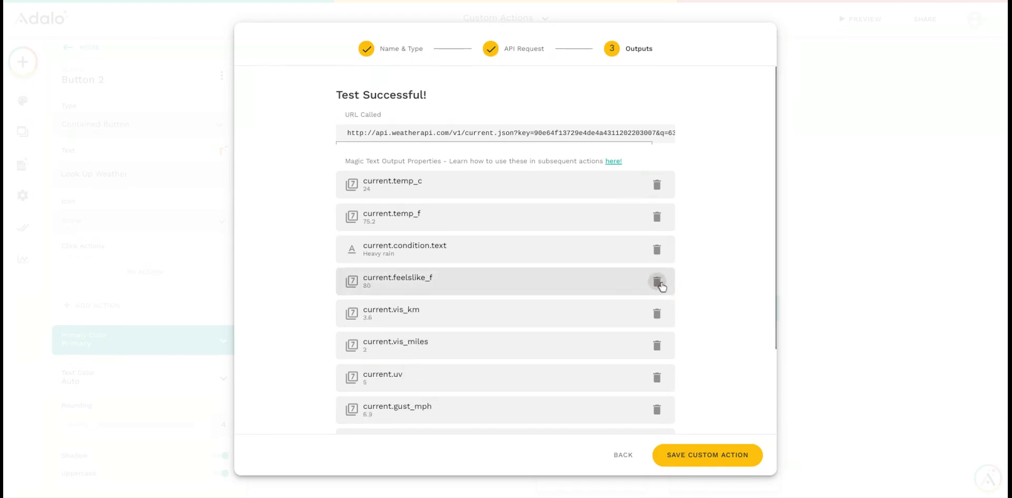
pyautogui.click(657, 281)
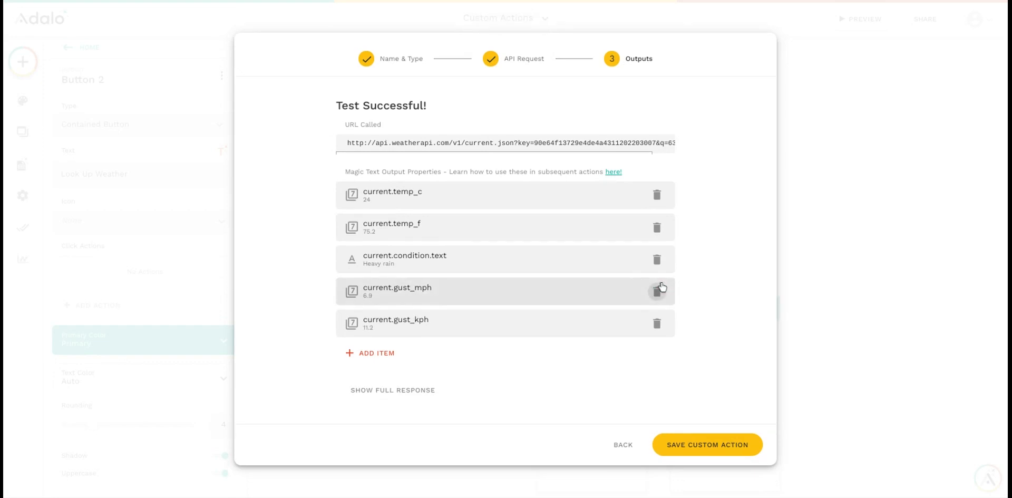
pyautogui.click(657, 287)
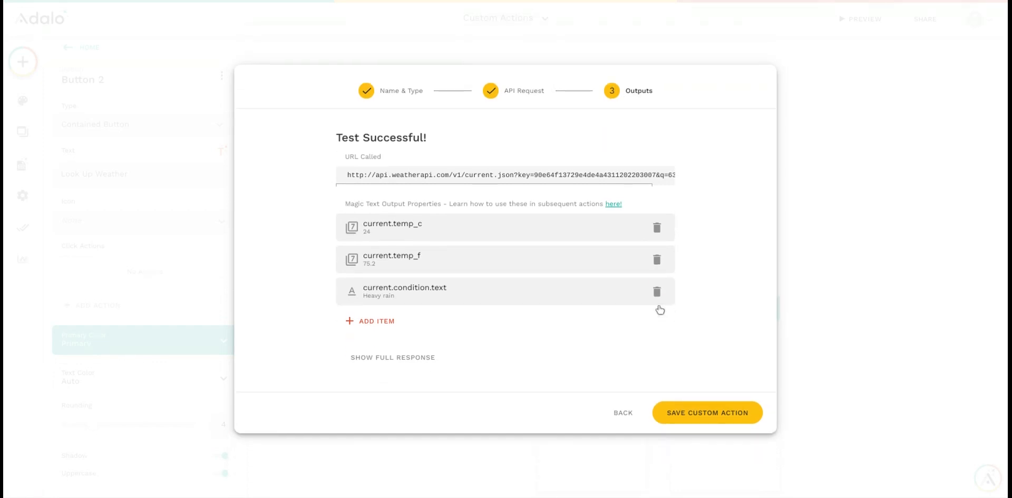
pyautogui.moveTo(569, 207)
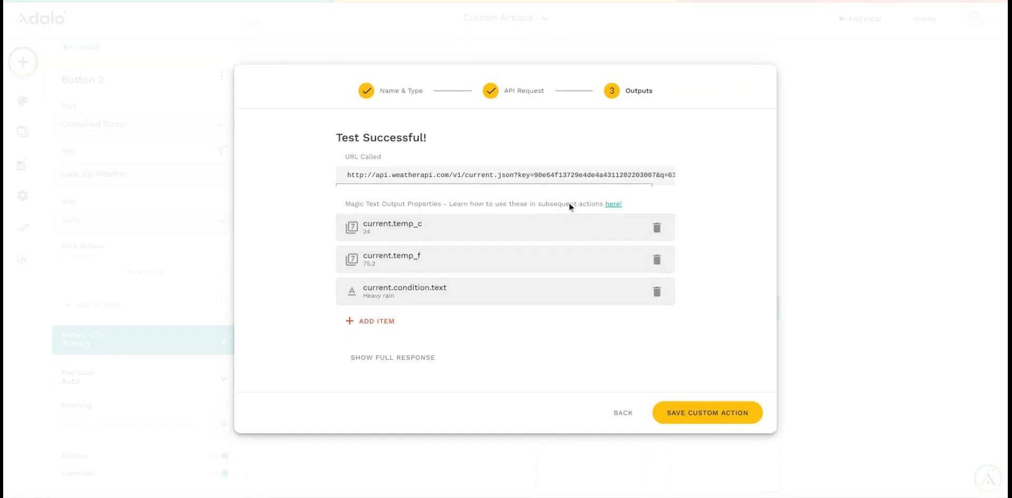
pyautogui.moveTo(495, 232)
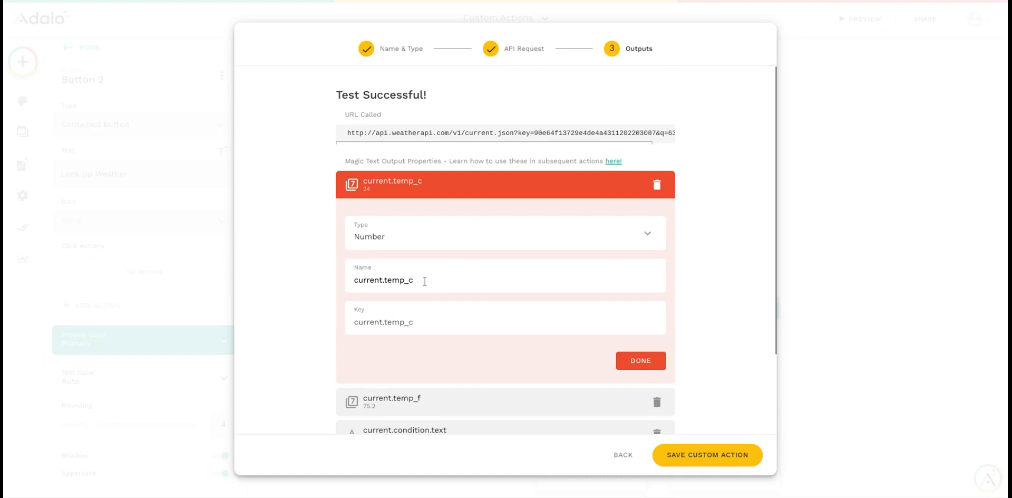
# Rename current.temp_c to 'Temperature in Celsius' and current.temp_f to 'Temperature (F)'
pyautogui.doubleClick(383, 279)
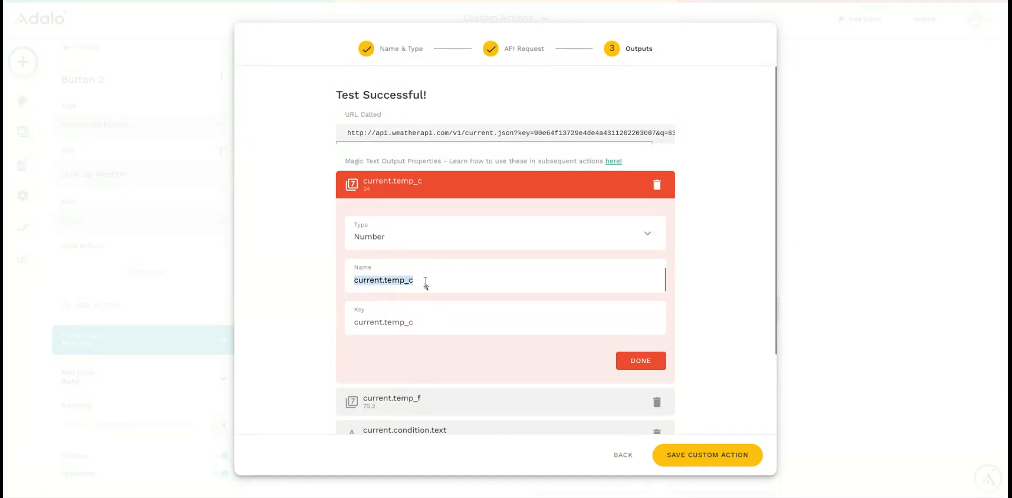
pyautogui.write('Temperature in Ce')
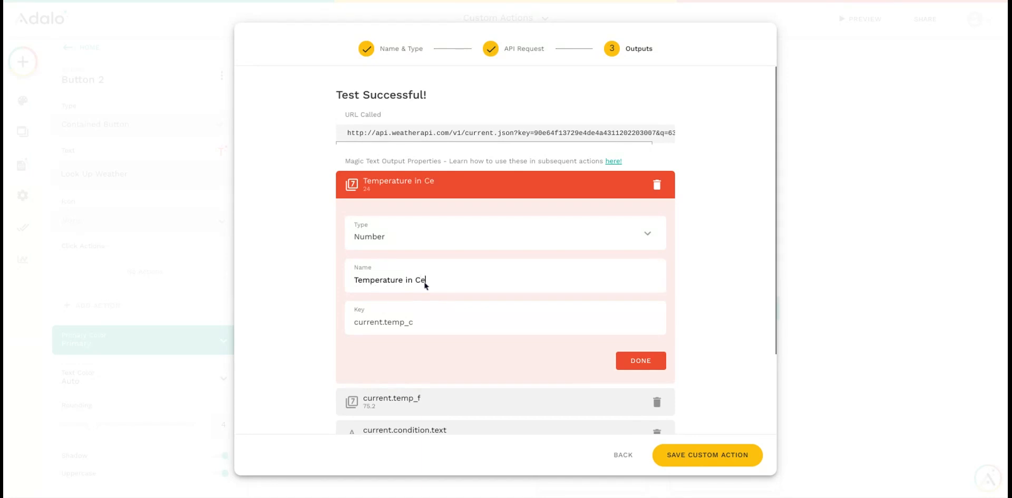
pyautogui.write('lcius')
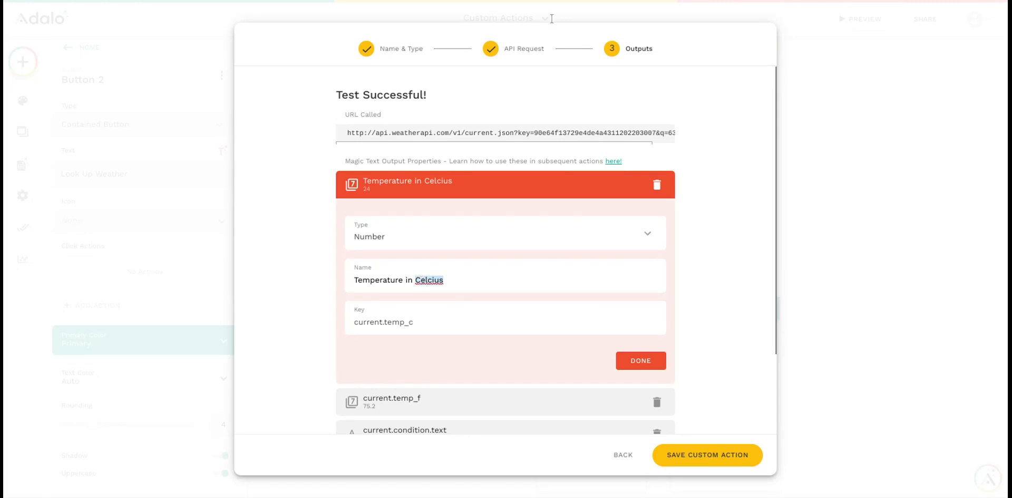
pyautogui.click(640, 360)
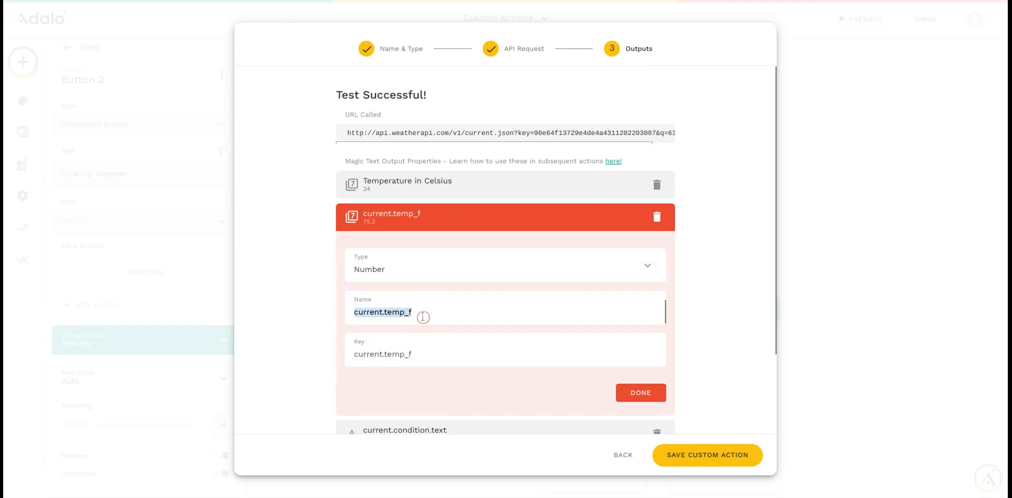
pyautogui.moveTo(423, 320)
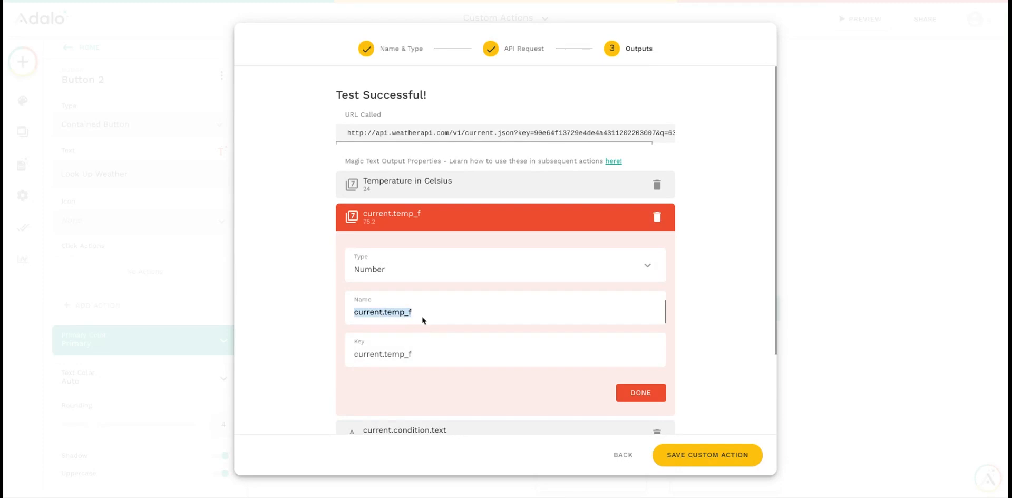
pyautogui.write('Temperature')
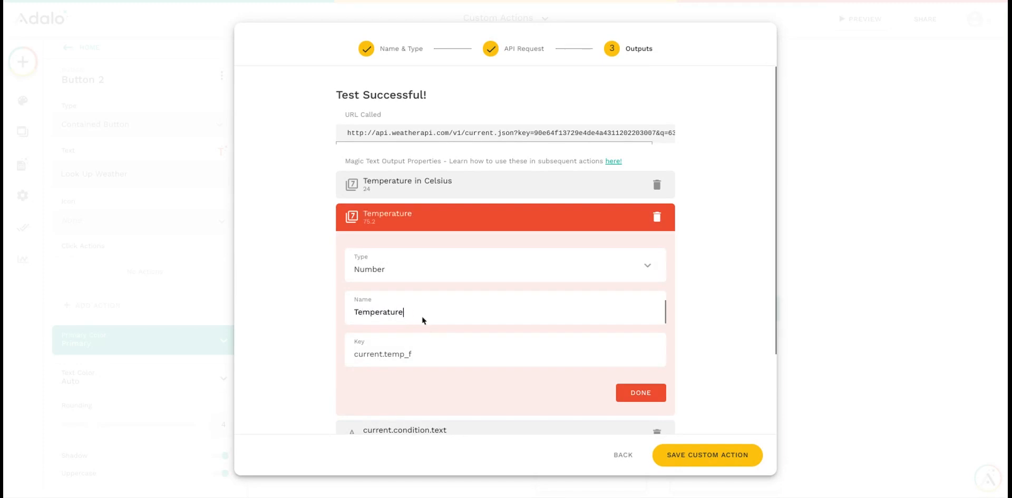
pyautogui.write('(F)')
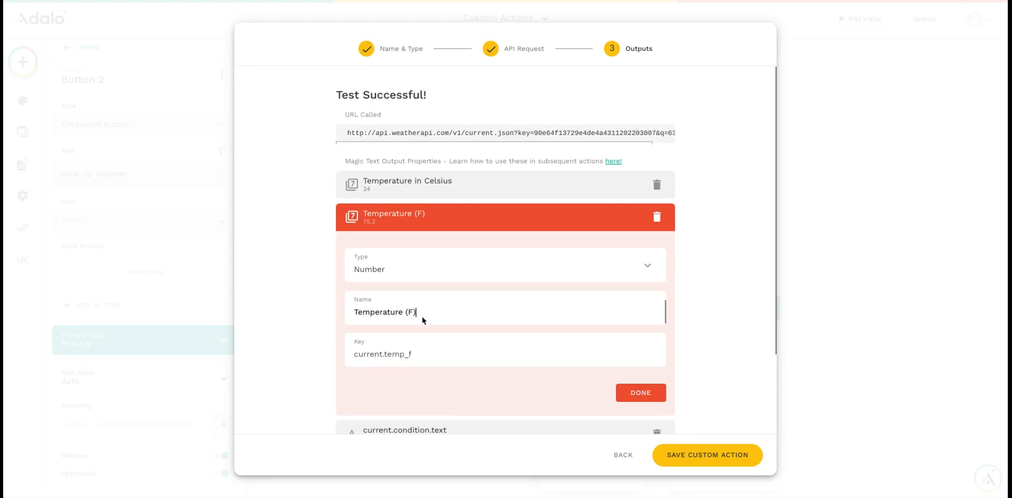
# Rename current.condition.text to 'Current Condition'
pyautogui.click(640, 392)
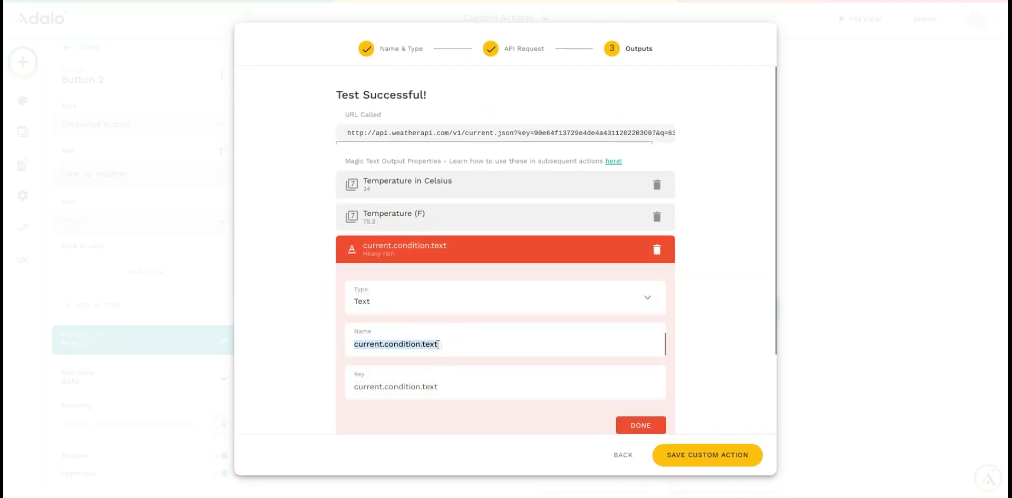
pyautogui.write('Current Co')
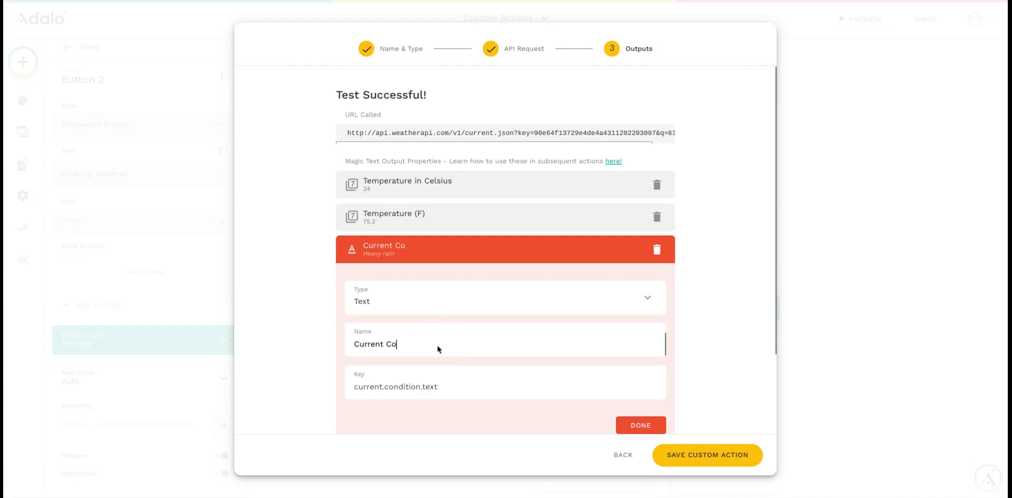
pyautogui.write('ndition')
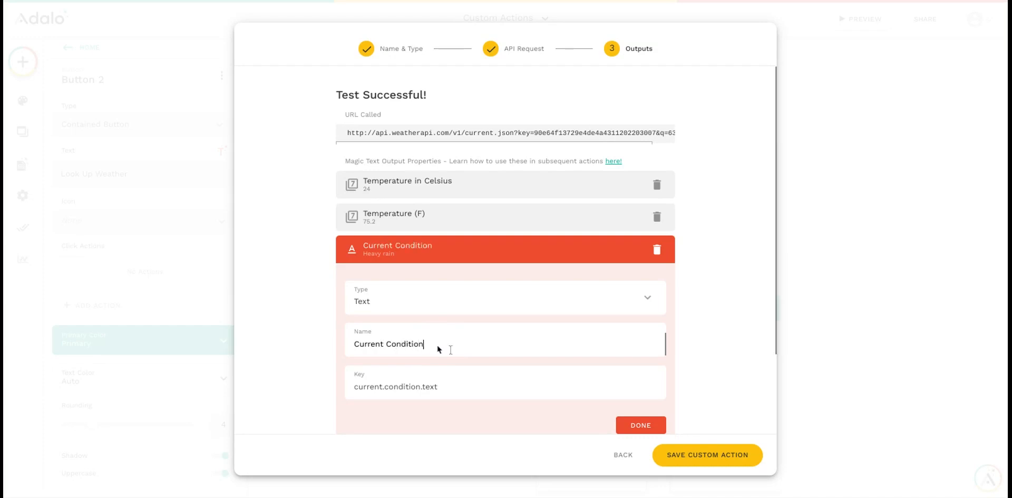
pyautogui.click(639, 425)
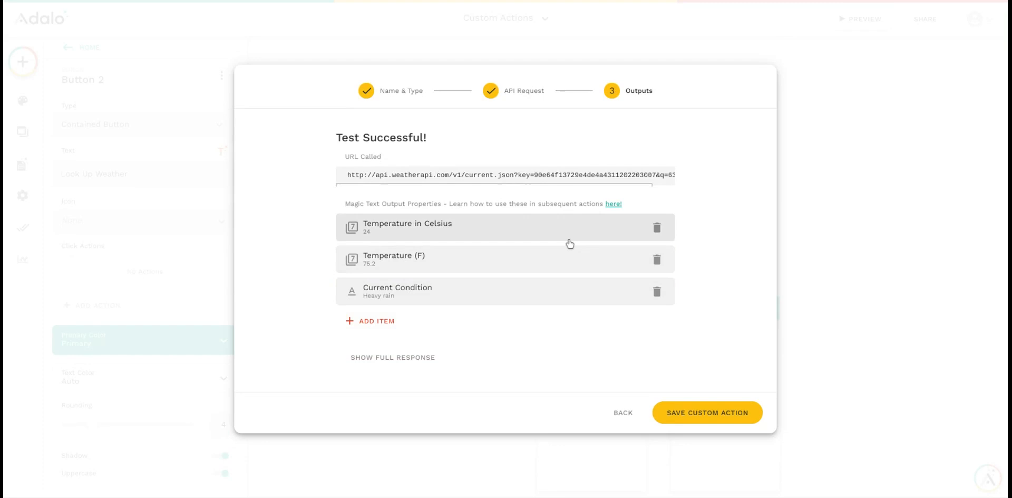
pyautogui.moveTo(498, 321)
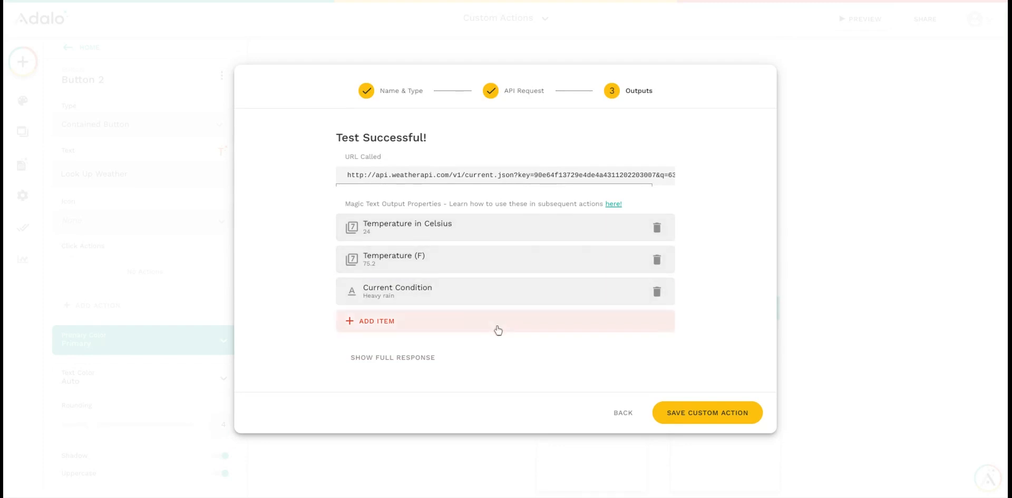
pyautogui.moveTo(532, 375)
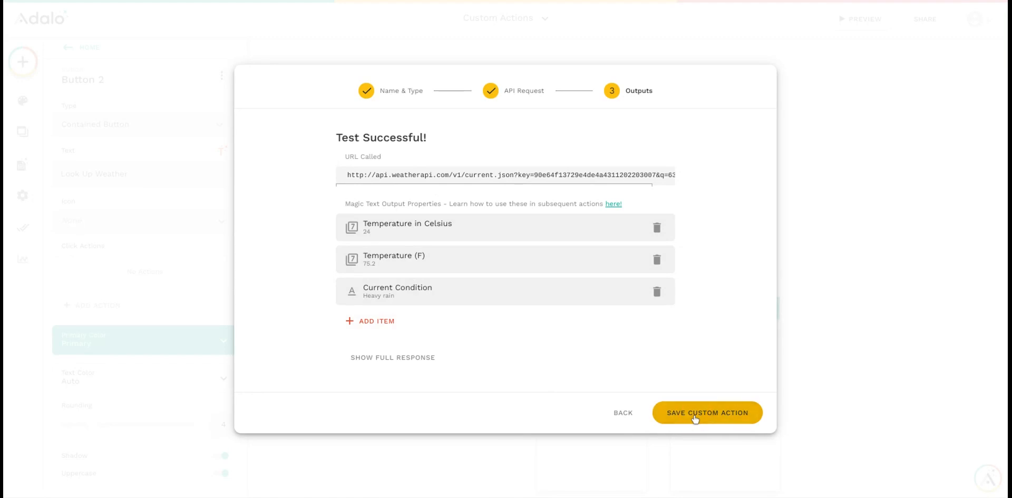
# Save the custom action and set Weather Lookup's Postal Code to Form Inputs > Input
pyautogui.click(707, 412)
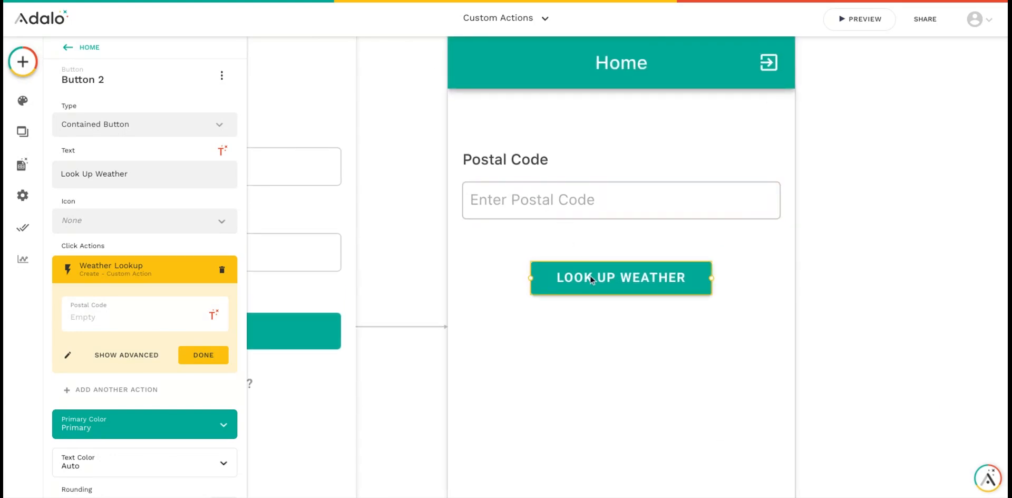
pyautogui.moveTo(486, 290)
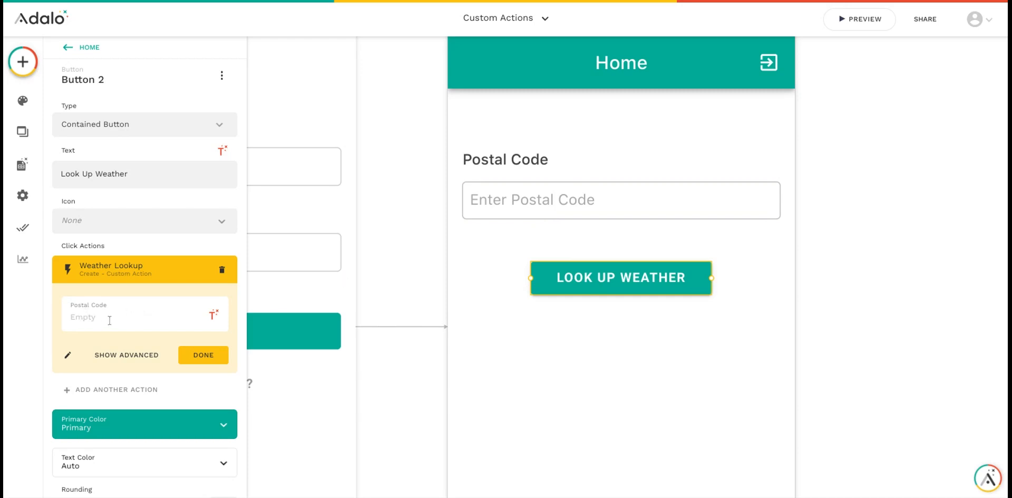
pyautogui.click(214, 314)
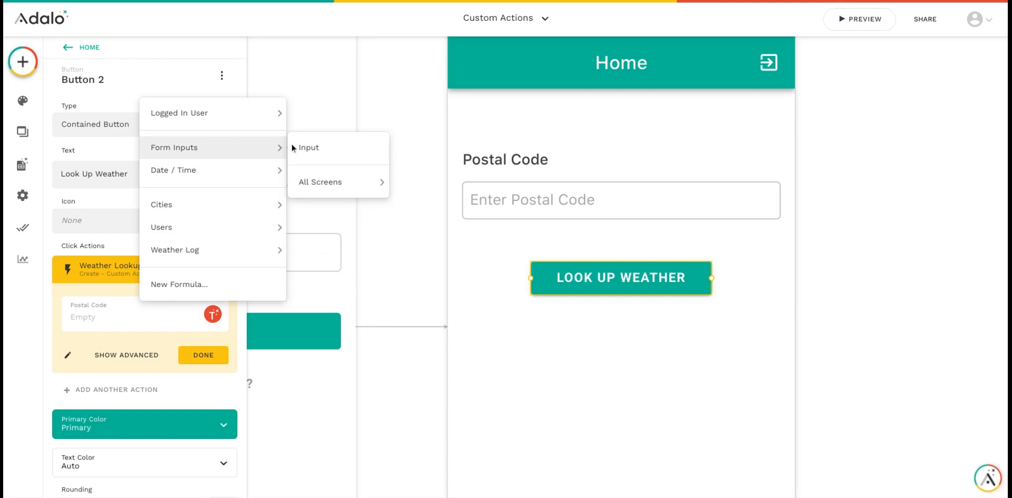
pyautogui.click(309, 147)
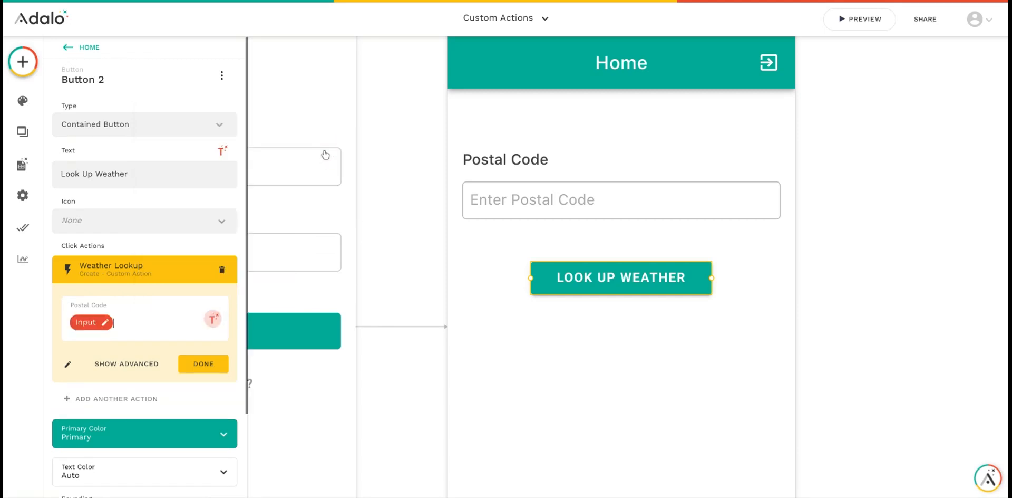
pyautogui.click(202, 364)
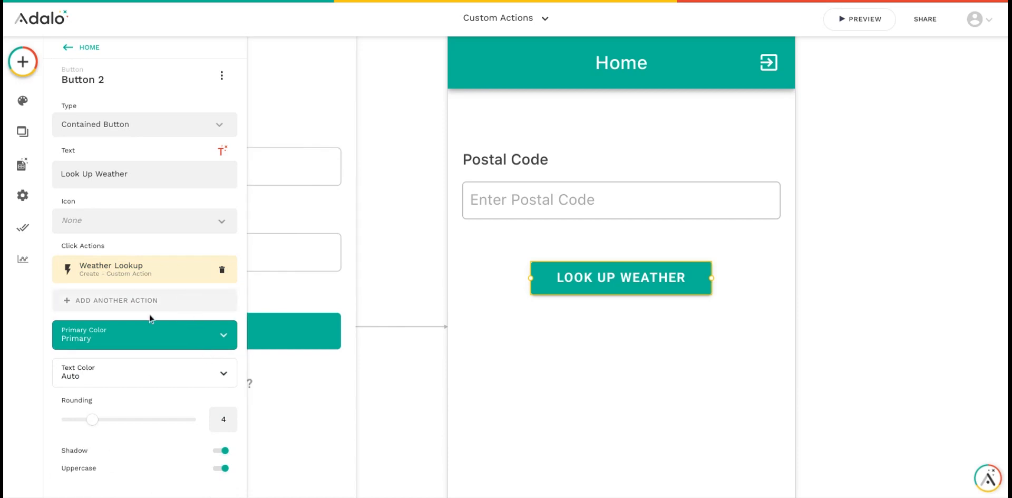
pyautogui.moveTo(69, 302)
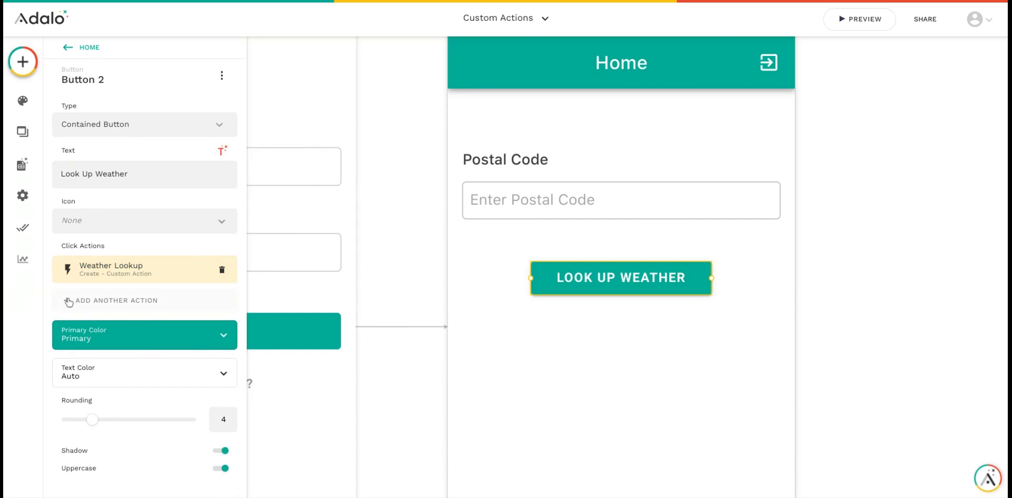
# Add a Create Weather Log action: Postal Code from Input, Temperature from Weather Lookup > Temperature (F)
pyautogui.click(118, 299)
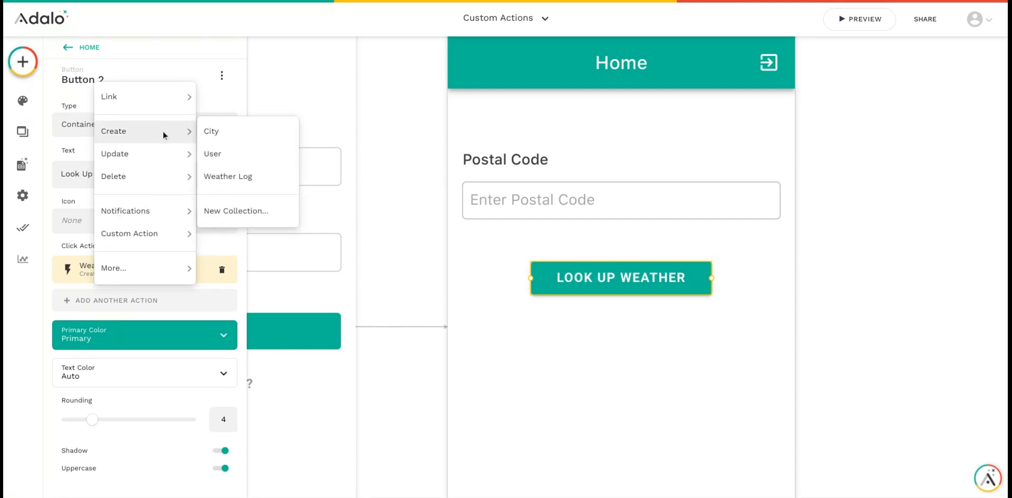
pyautogui.click(228, 176)
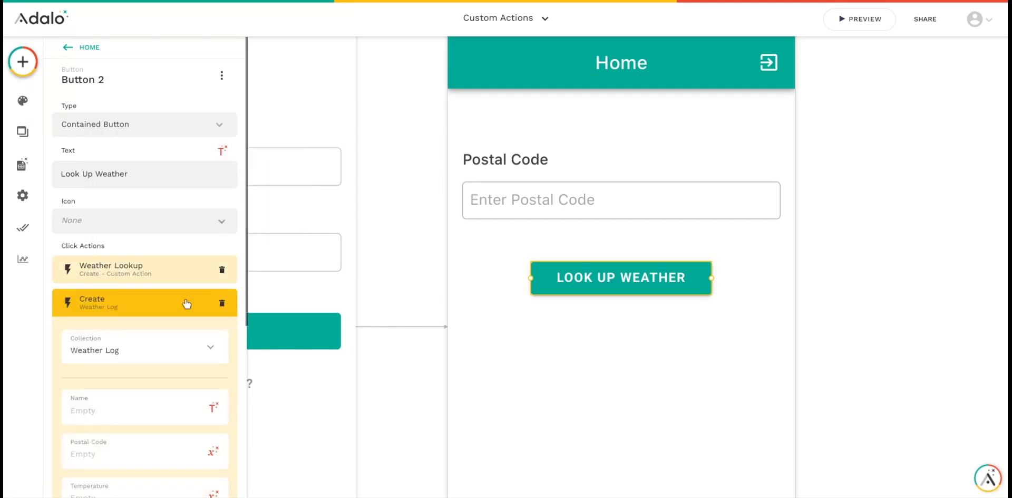
pyautogui.scroll(-3)
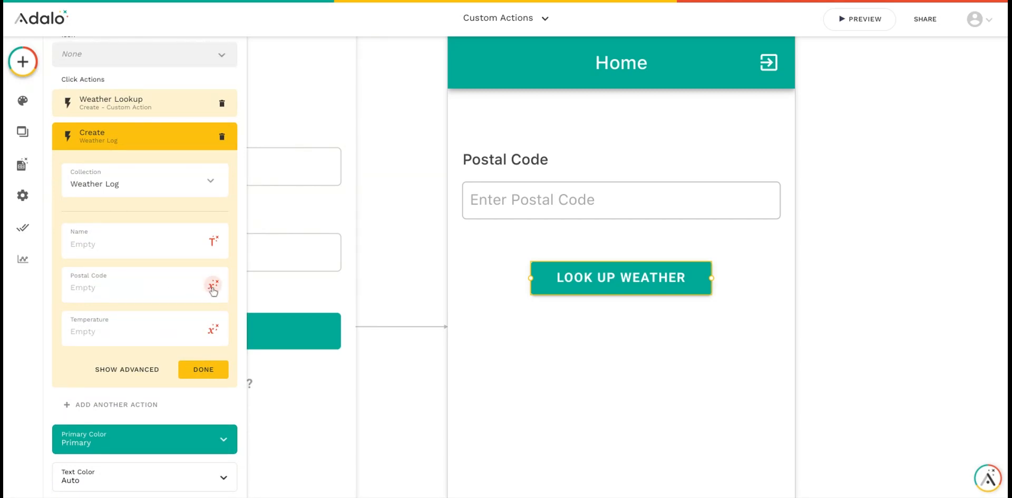
pyautogui.click(213, 285)
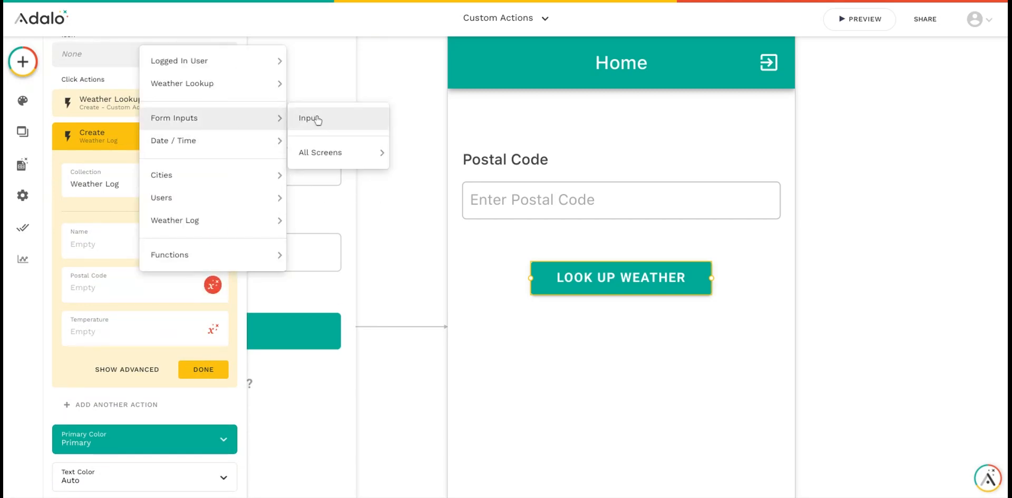
pyautogui.click(310, 119)
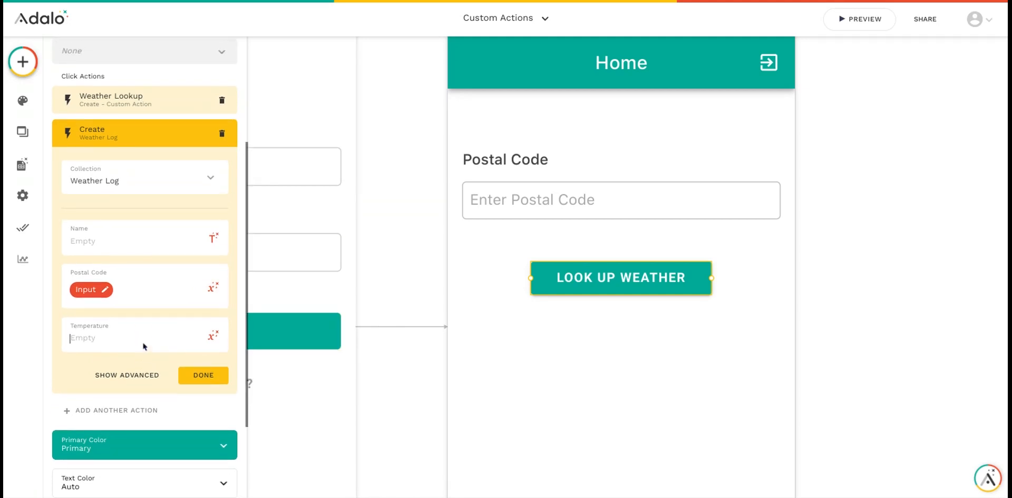
pyautogui.click(213, 336)
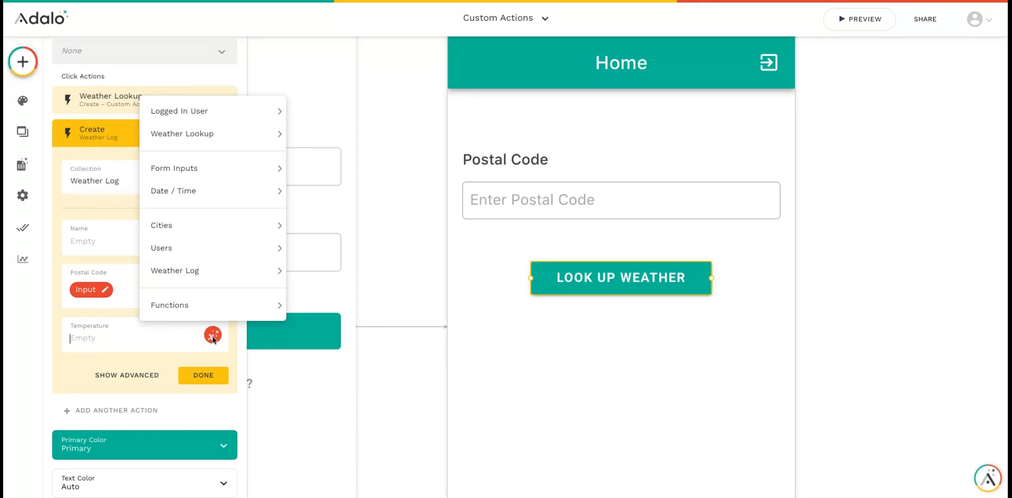
pyautogui.moveTo(213, 335)
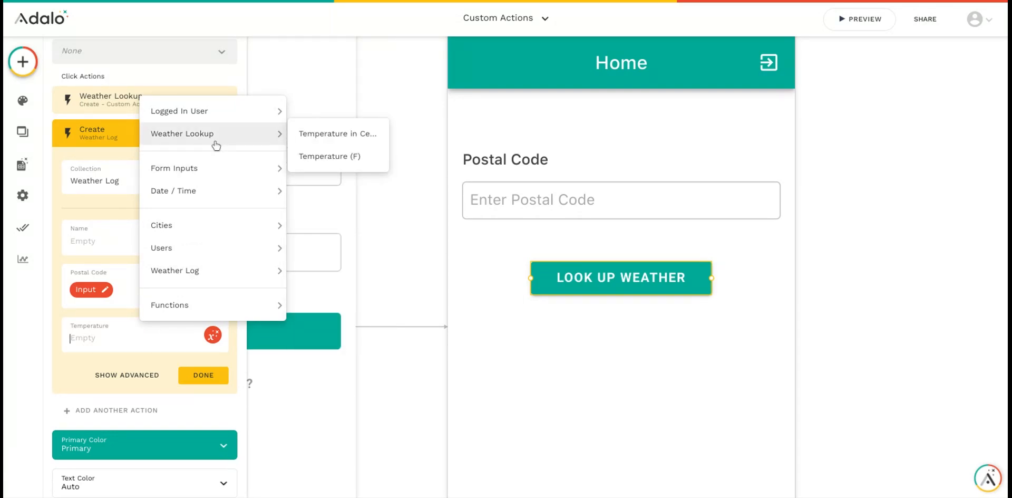
pyautogui.moveTo(240, 140)
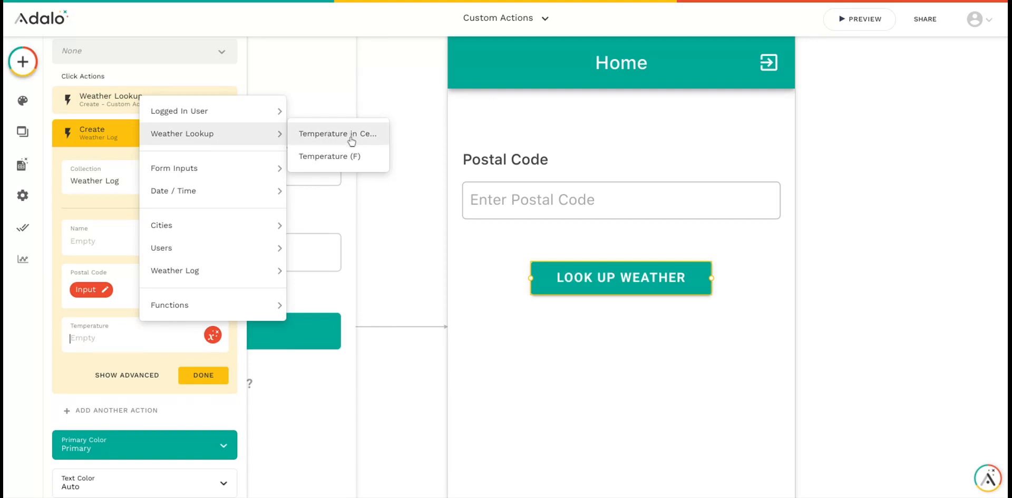
pyautogui.moveTo(333, 158)
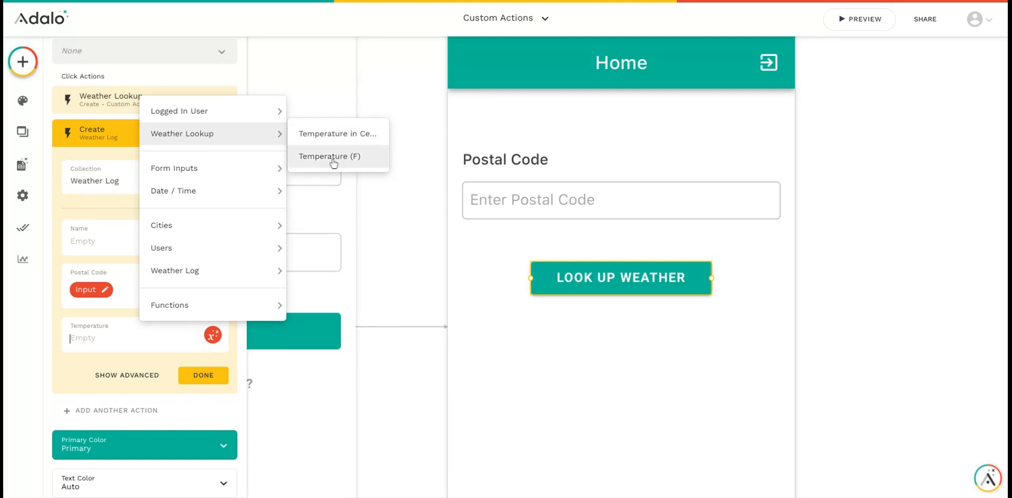
pyautogui.click(330, 155)
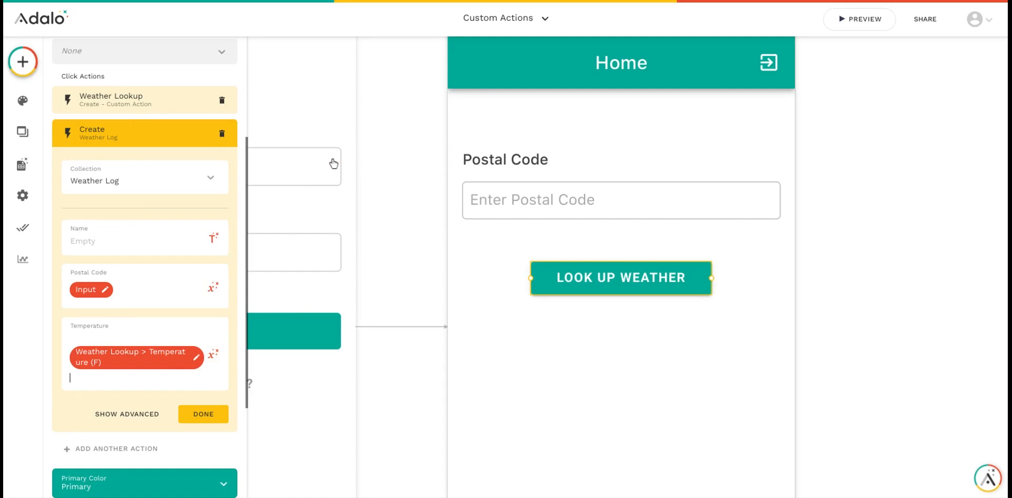
pyautogui.click(203, 414)
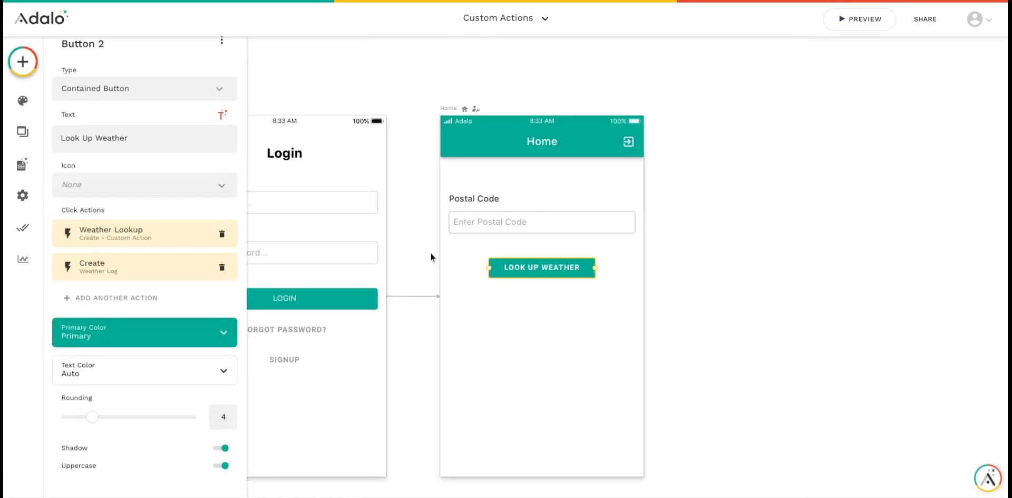
pyautogui.moveTo(859, 19)
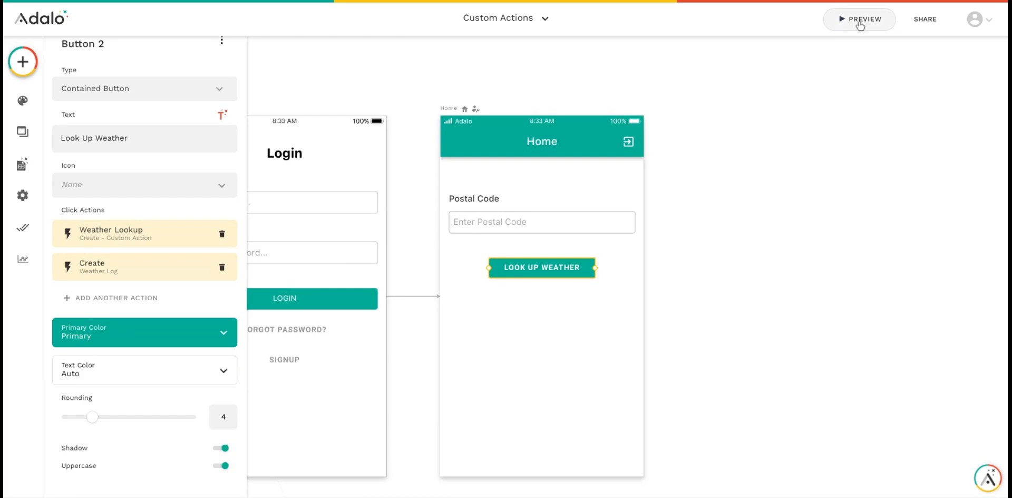
# Preview the app, enter postal code 66213, and run Look Up Weather
pyautogui.click(860, 19)
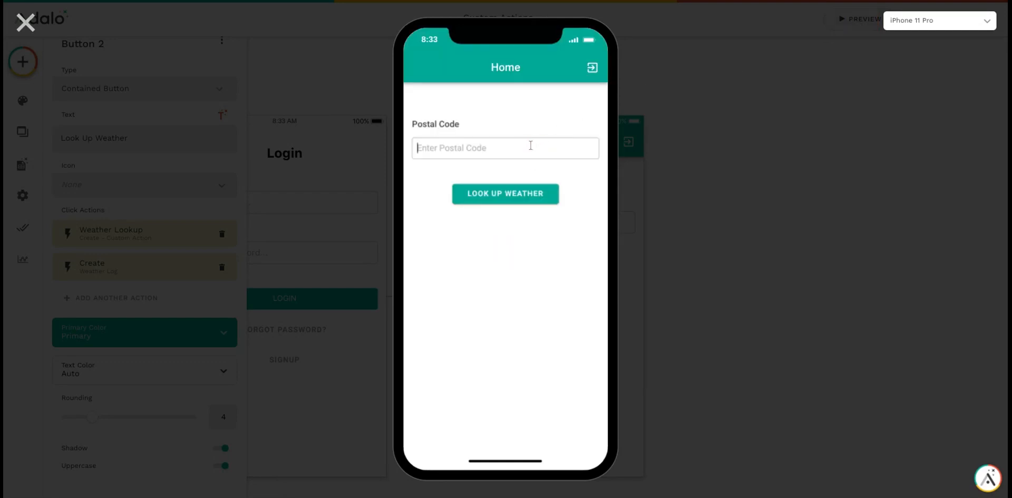
pyautogui.write('662')
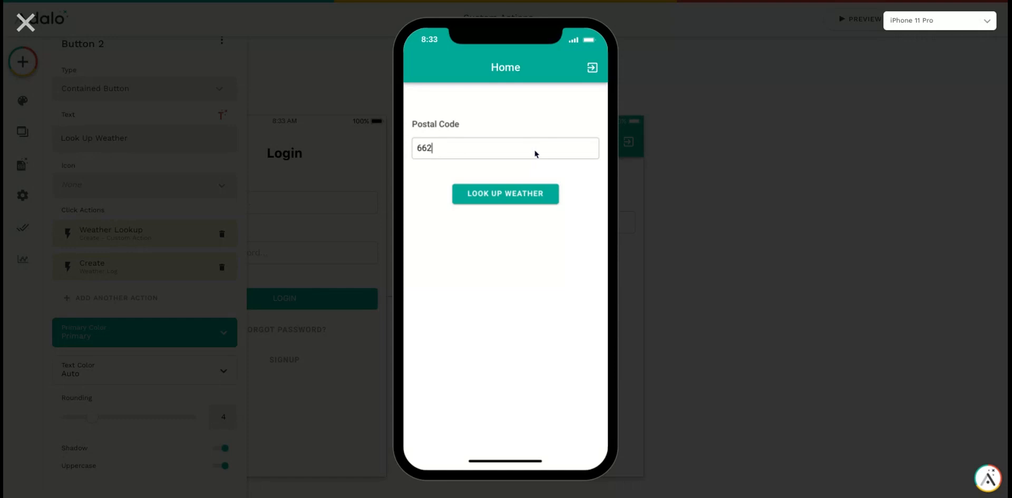
pyautogui.write('13')
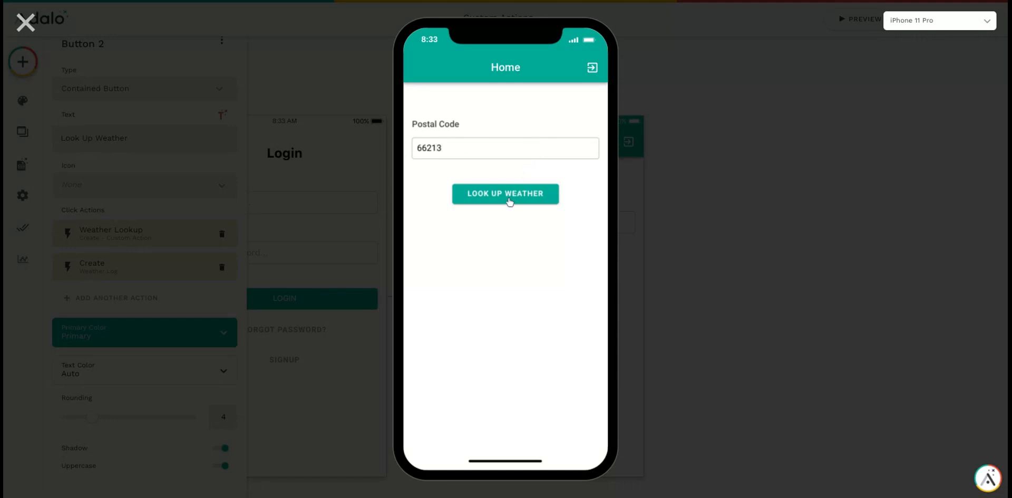
pyautogui.click(505, 193)
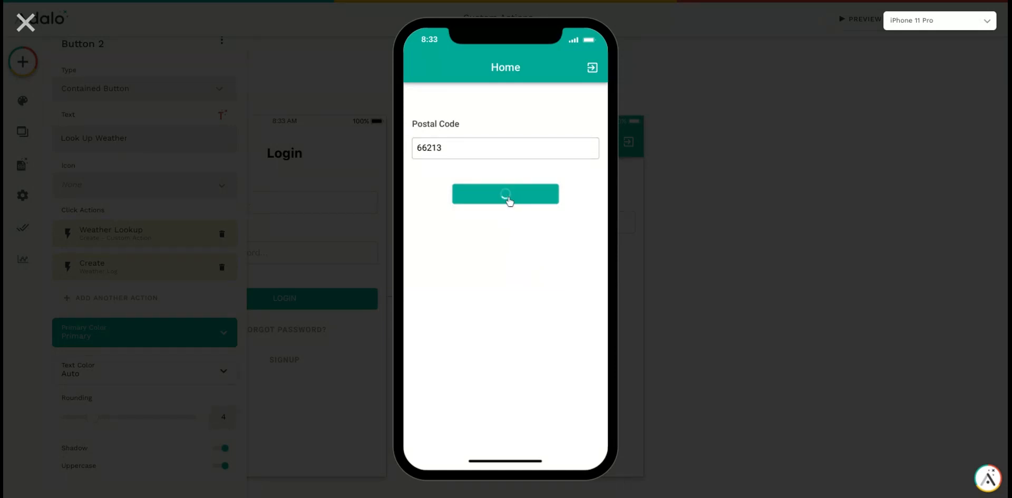
pyautogui.click(505, 193)
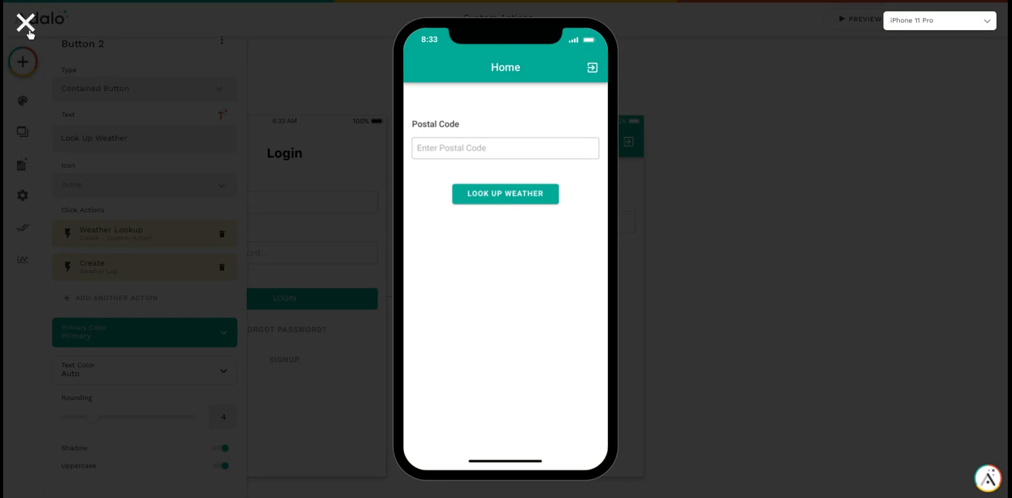
# Close the preview and inspect the Weather Log record: postal code 66213, temperature 73
pyautogui.click(23, 22)
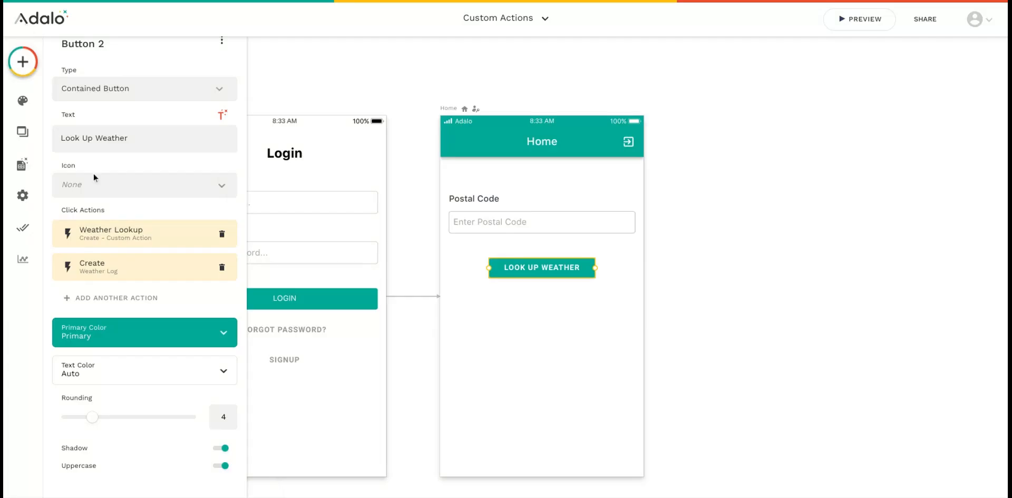
pyautogui.moveTo(22, 167)
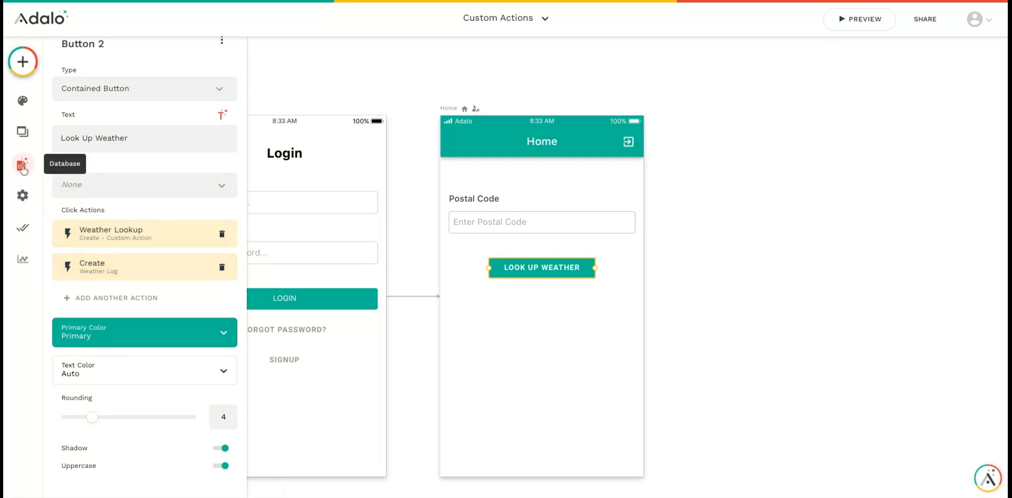
pyautogui.click(23, 169)
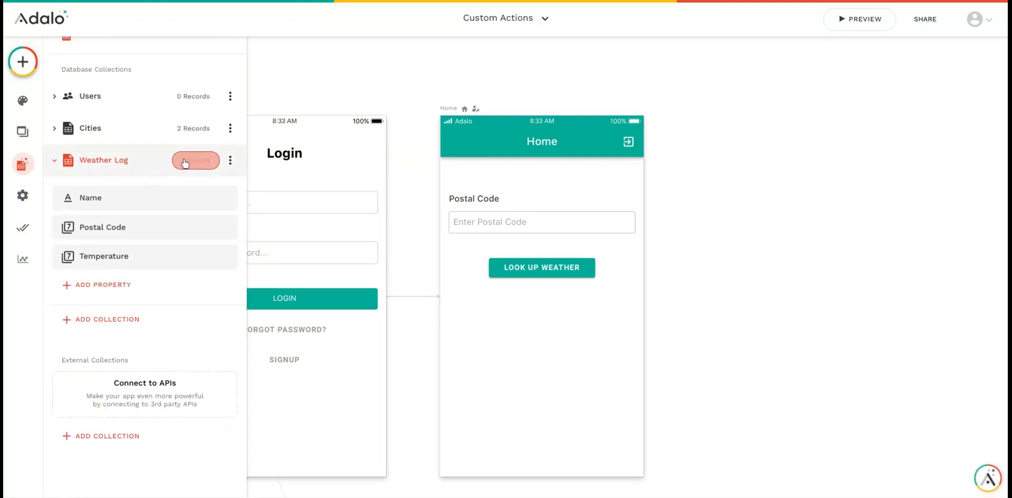
pyautogui.click(196, 160)
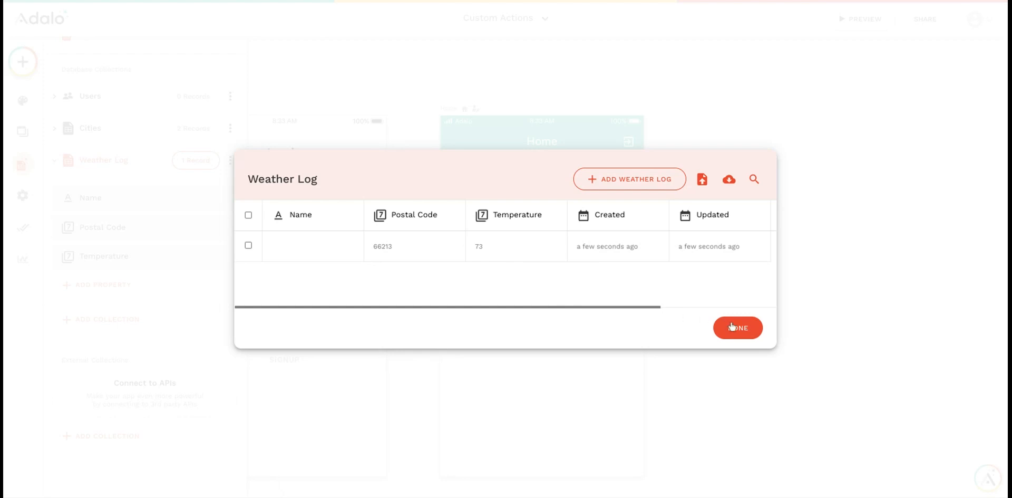
pyautogui.click(738, 327)
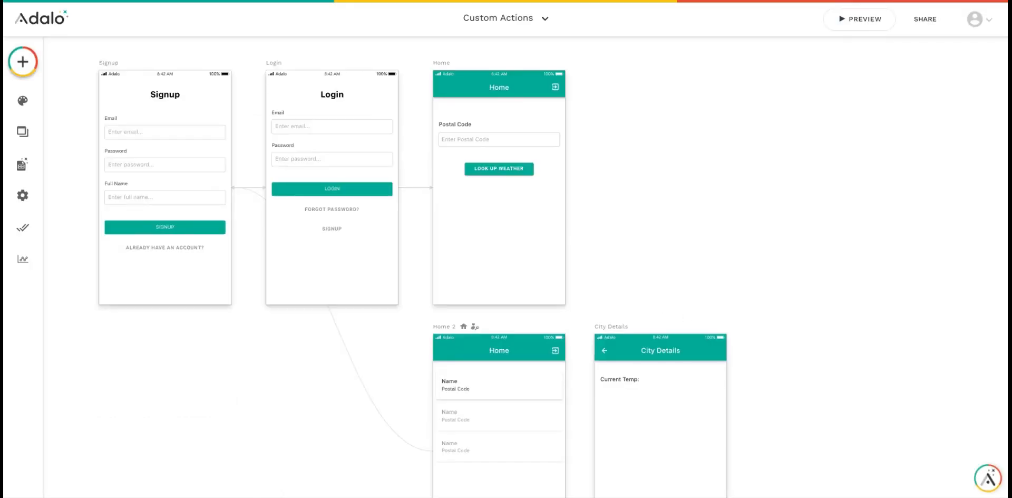
pyautogui.moveTo(717, 187)
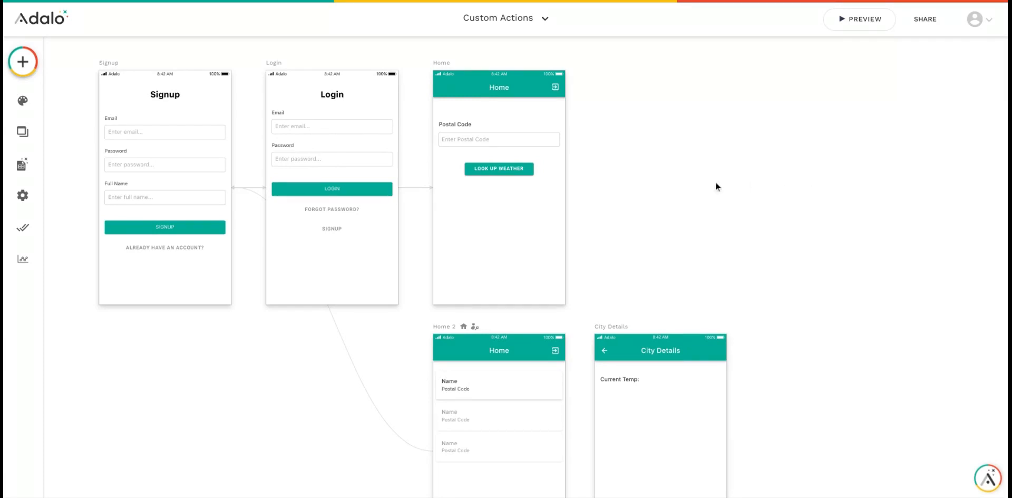
pyautogui.scroll(-3)
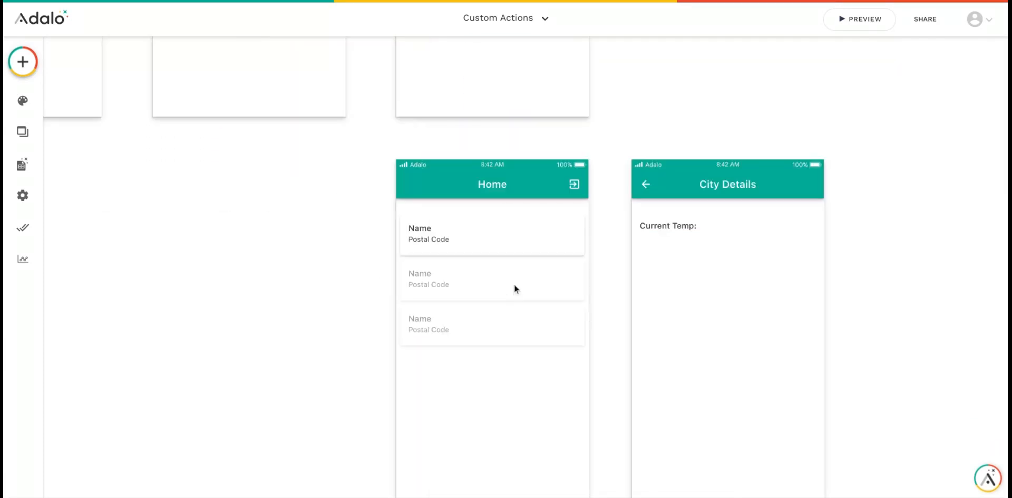
pyautogui.click(492, 233)
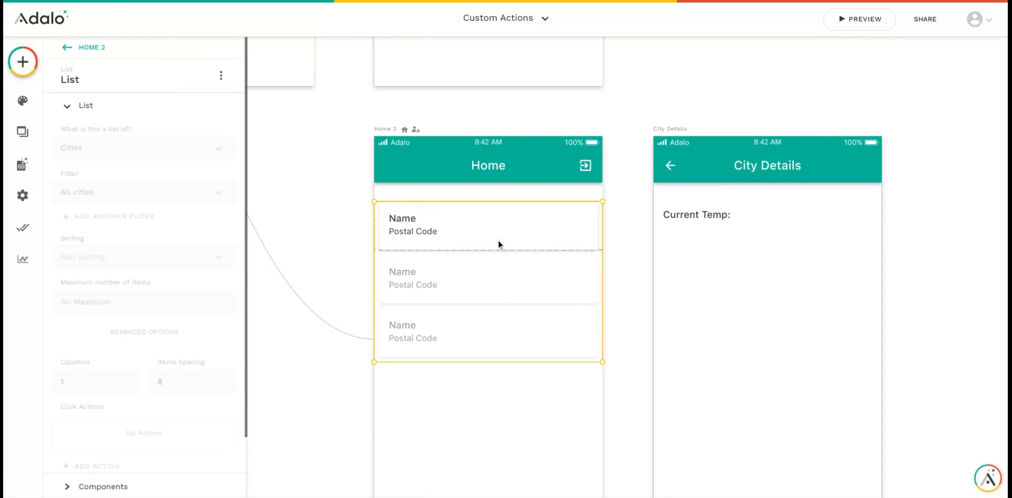
pyautogui.click(22, 166)
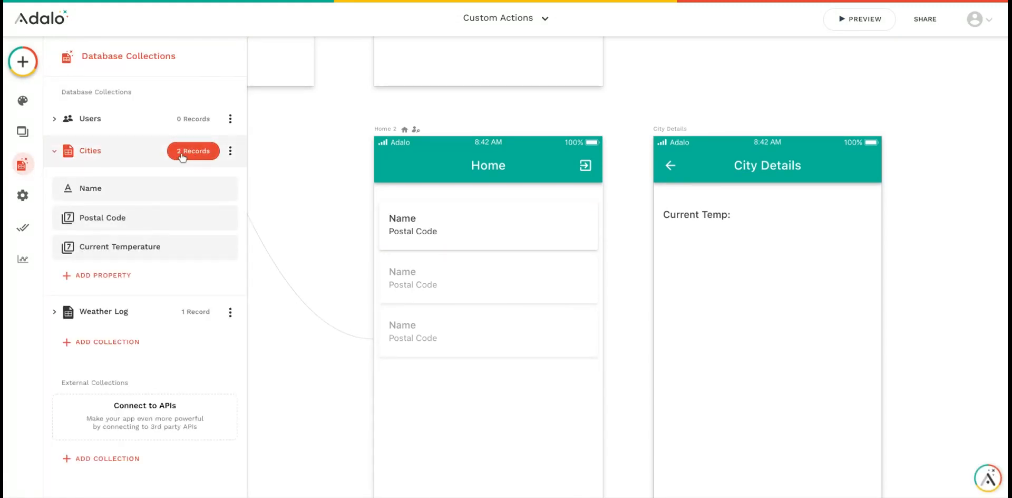
pyautogui.click(193, 150)
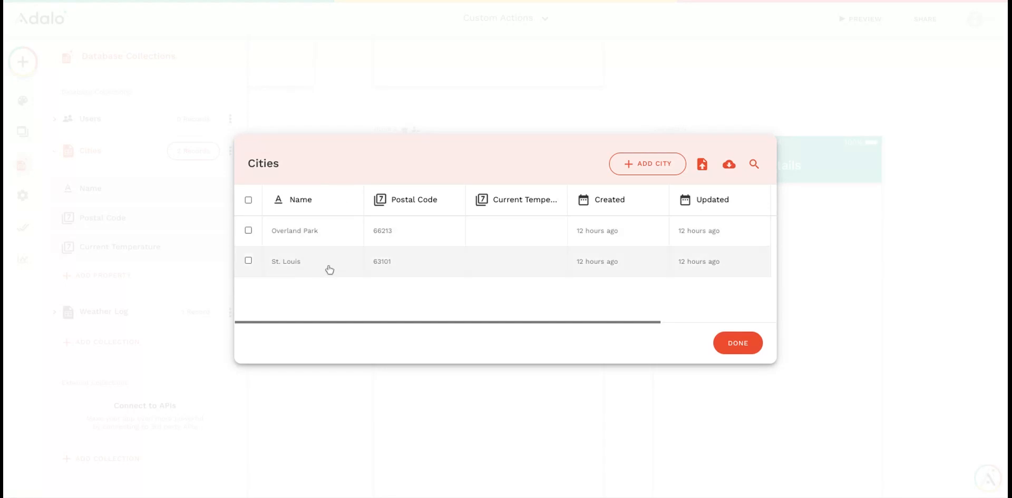
pyautogui.moveTo(419, 273)
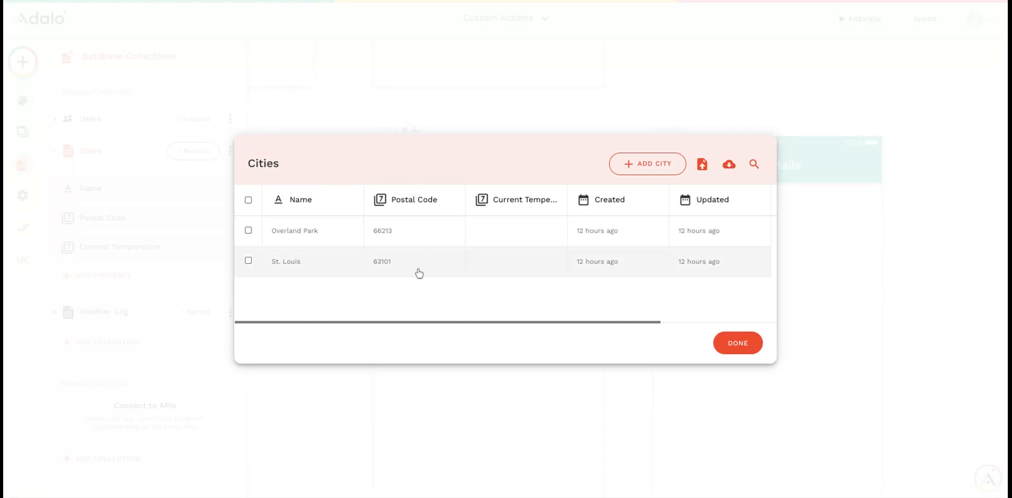
pyautogui.moveTo(524, 228)
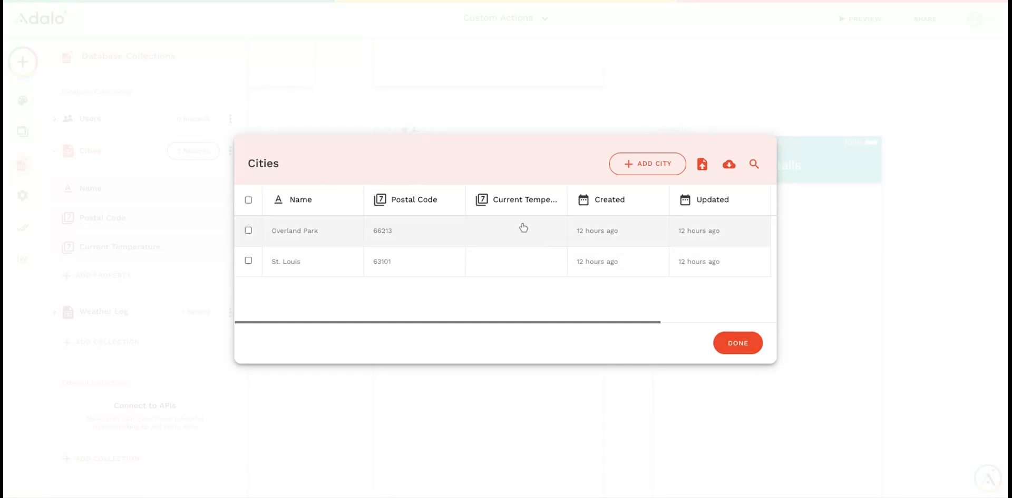
pyautogui.moveTo(532, 275)
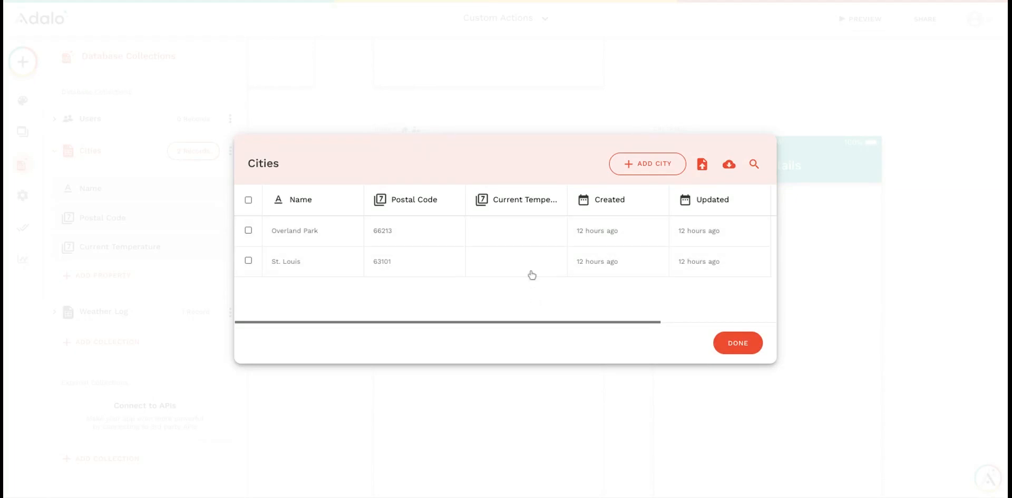
pyautogui.click(737, 342)
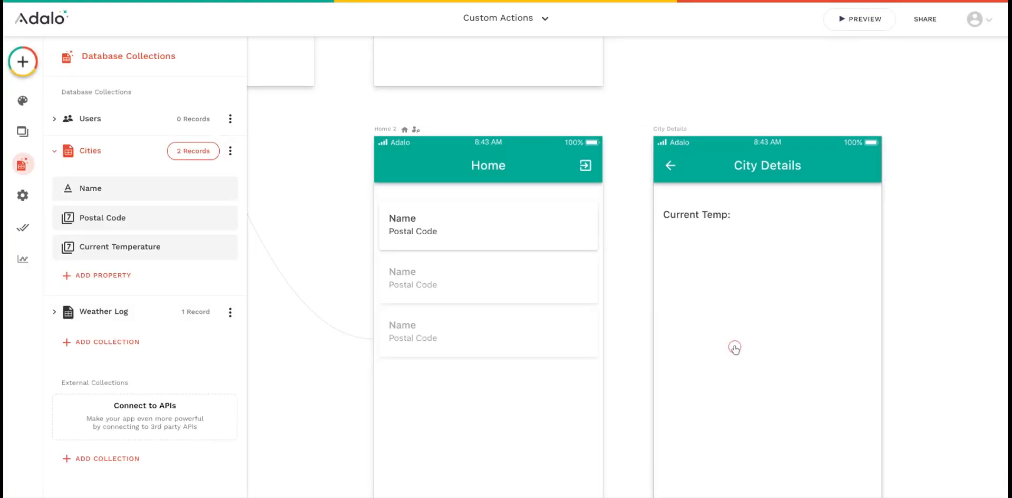
# Give the Home cities list a Weather Lookup tap action using Current City > Postal Code
pyautogui.click(487, 265)
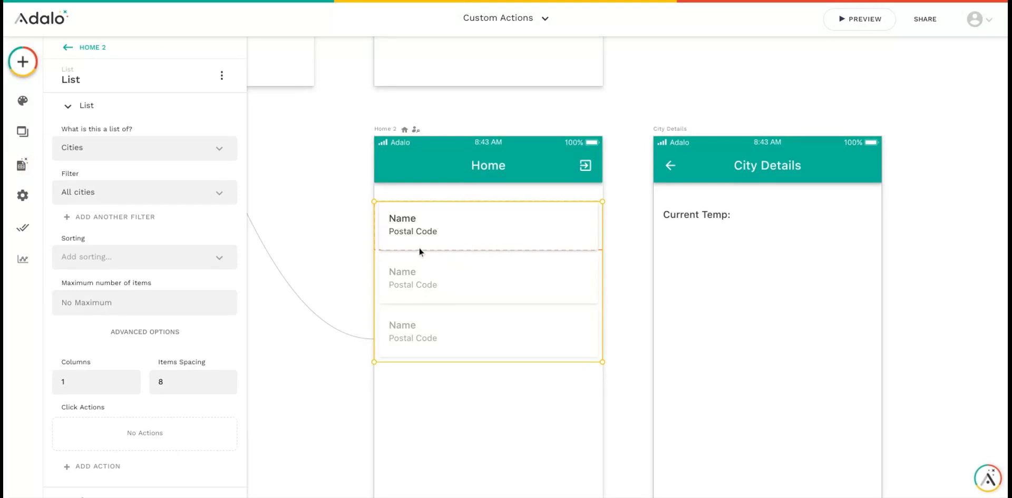
pyautogui.scroll(-3)
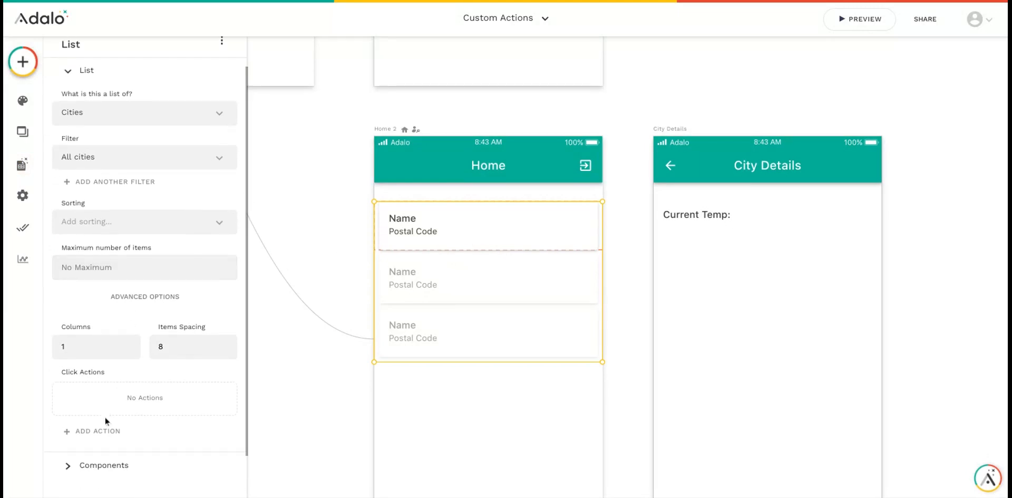
pyautogui.click(97, 431)
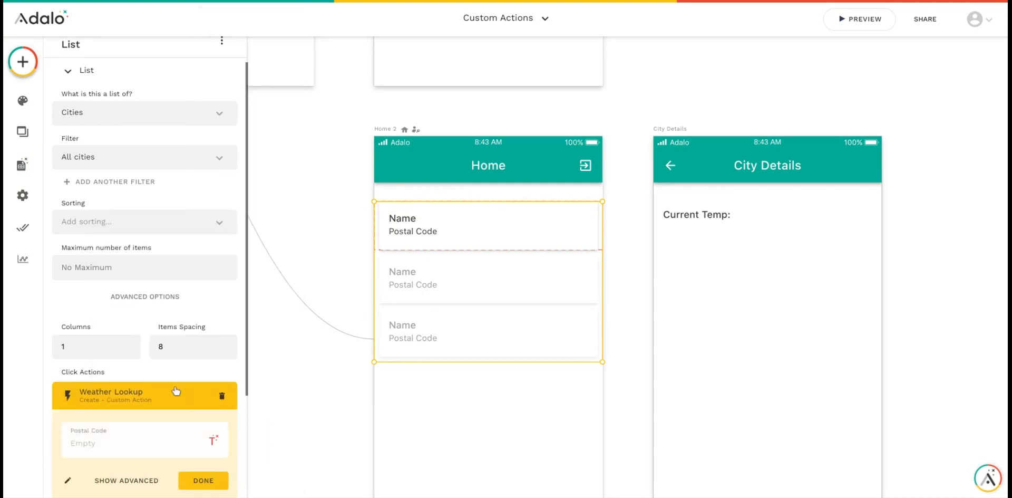
pyautogui.scroll(-3)
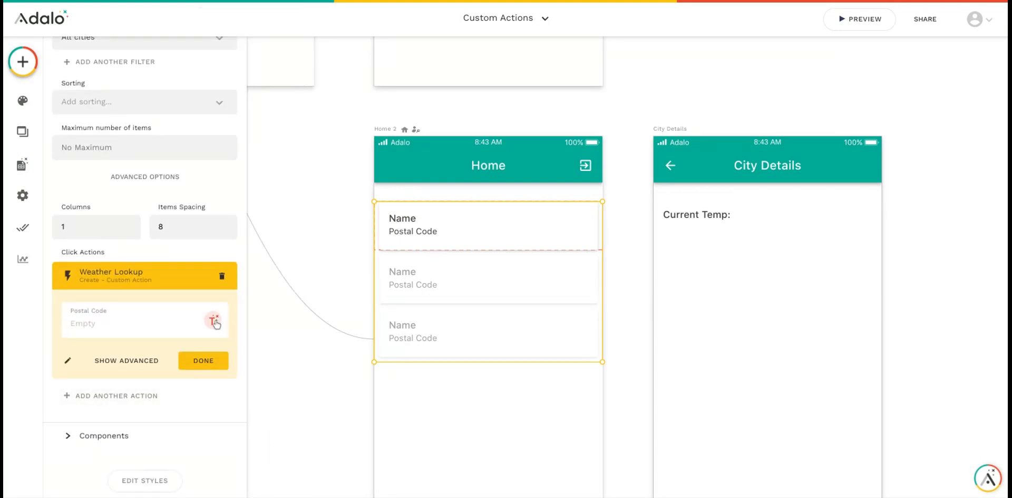
pyautogui.click(215, 320)
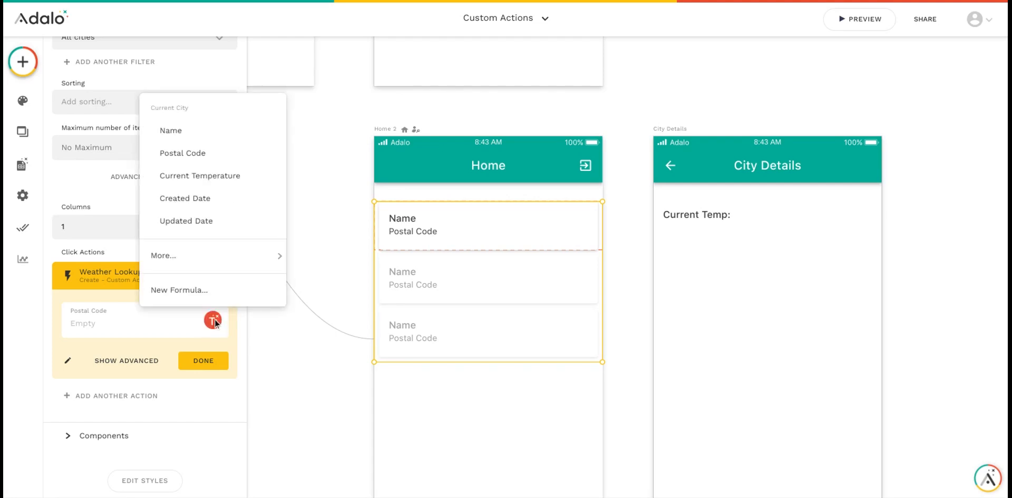
pyautogui.click(183, 153)
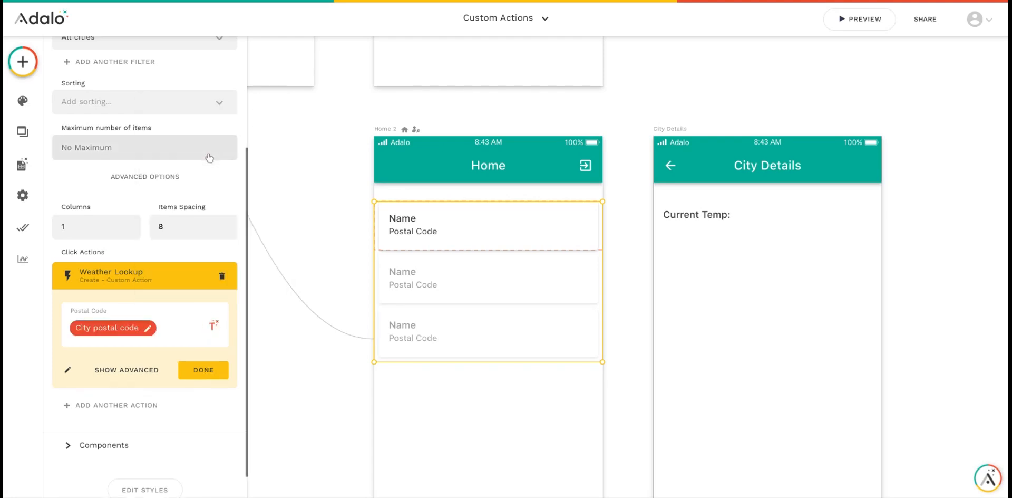
pyautogui.click(202, 369)
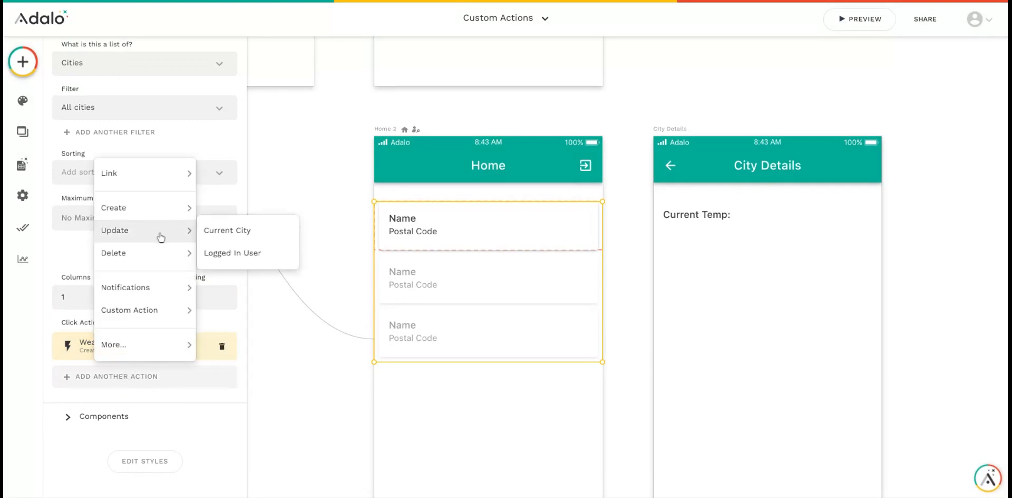
# Add an Update Current City action setting Current Temperature to Weather Lookup's Temperature
pyautogui.click(227, 230)
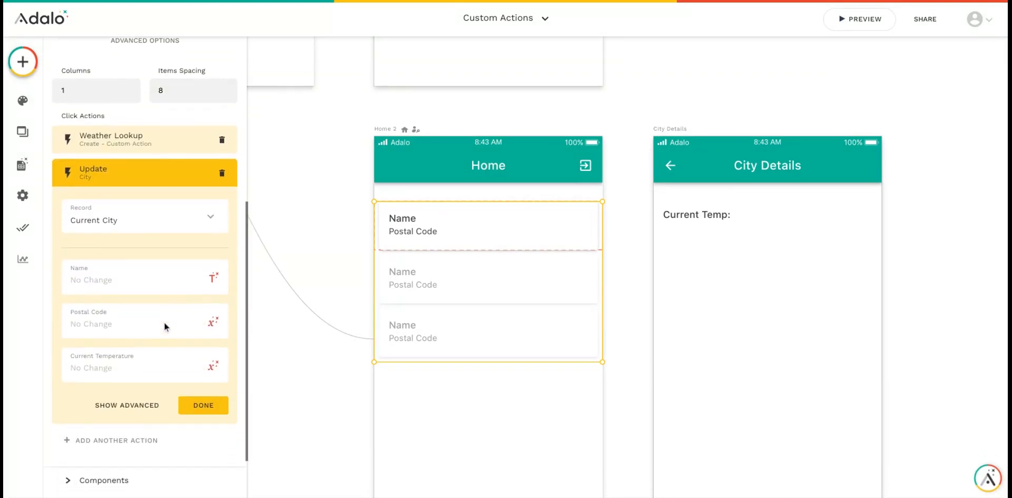
pyautogui.click(213, 365)
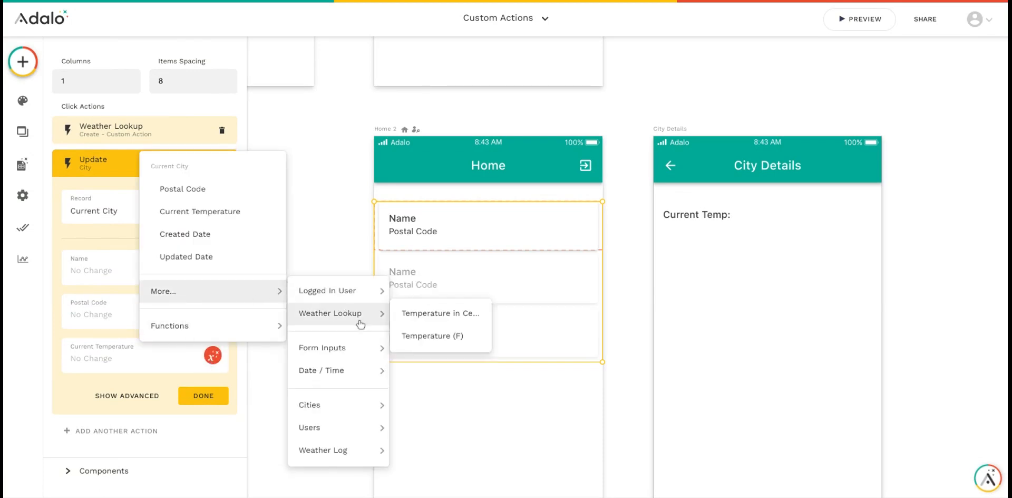
pyautogui.click(432, 334)
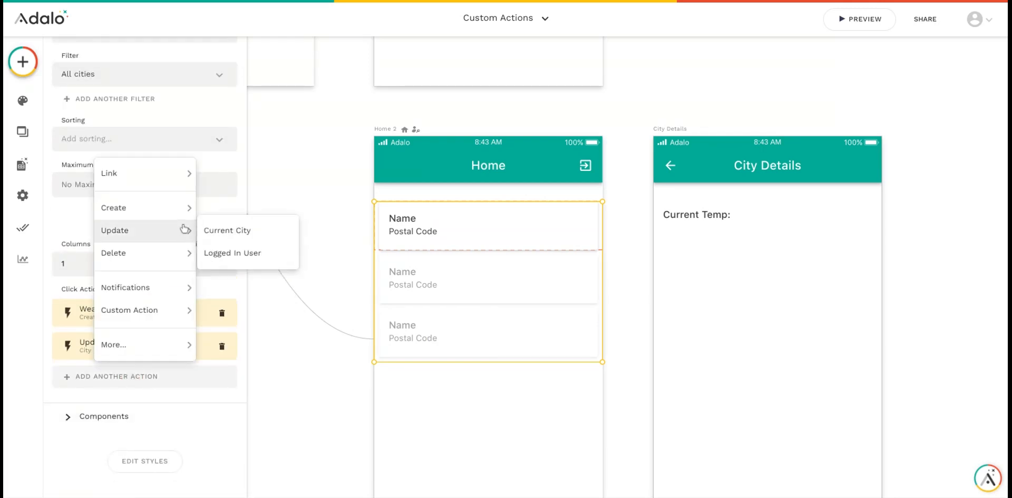
# Add a Link action to the City Details screen after the update
pyautogui.click(232, 230)
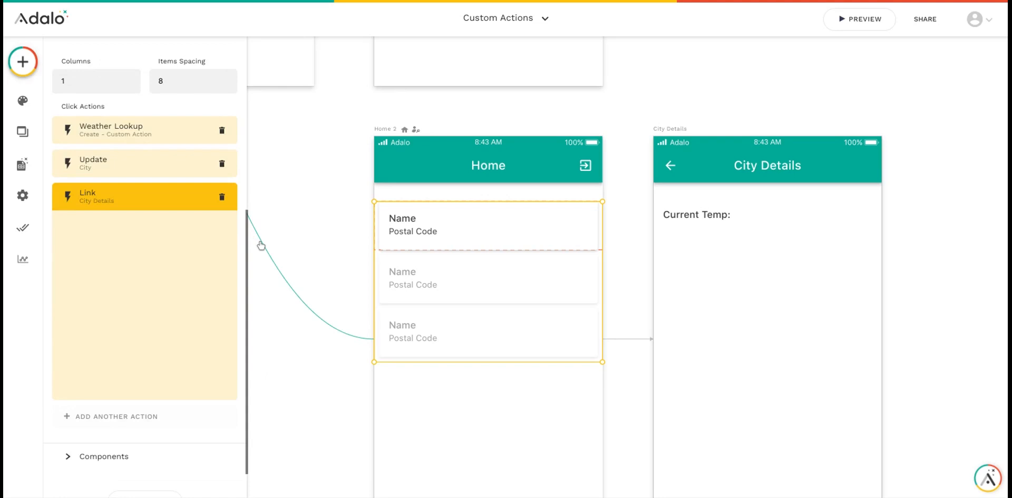
pyautogui.scroll(3)
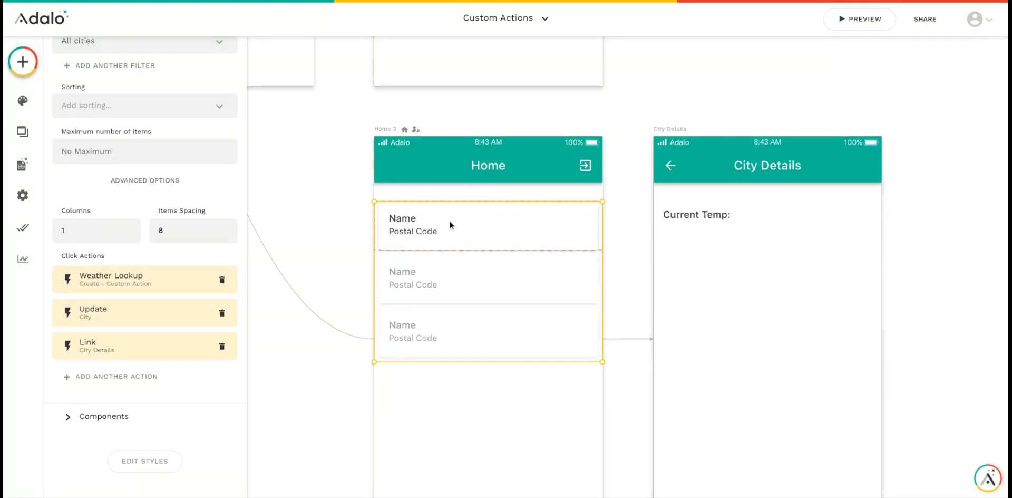
pyautogui.moveTo(463, 233)
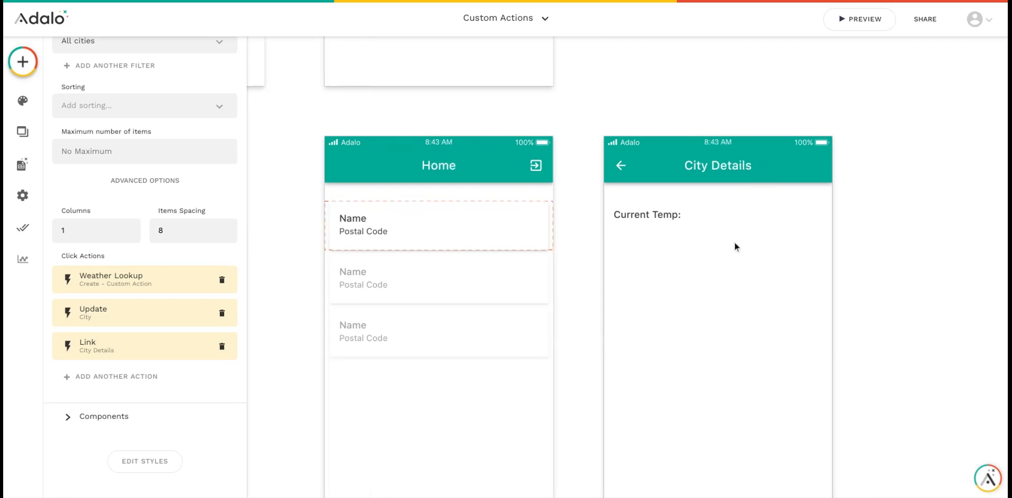
# Insert Current City > Current Temperature as magic text into the 'Current Temp:' label
pyautogui.click(647, 214)
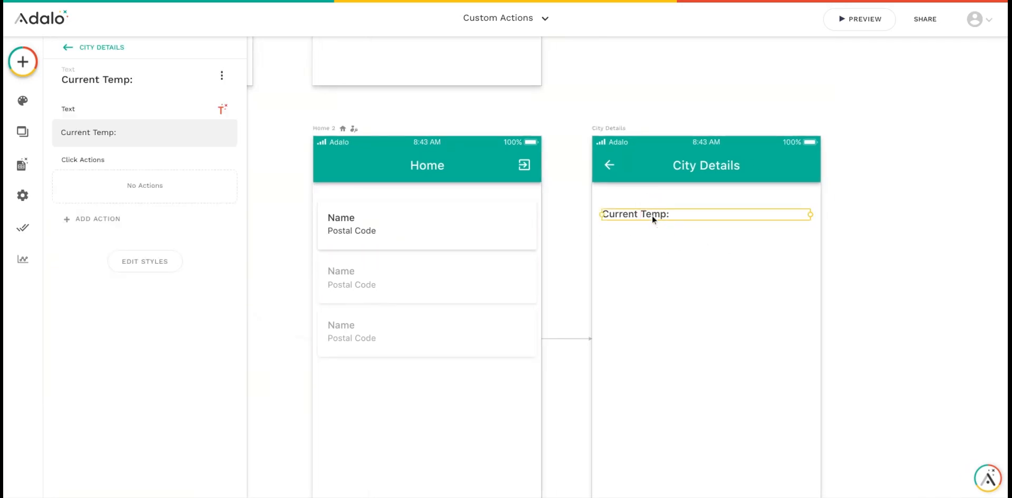
pyautogui.click(142, 132)
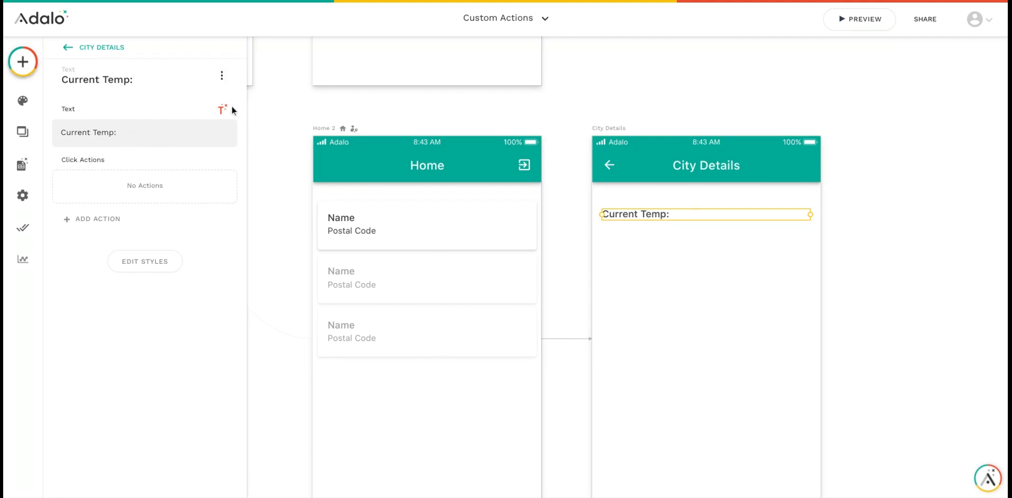
pyautogui.click(222, 110)
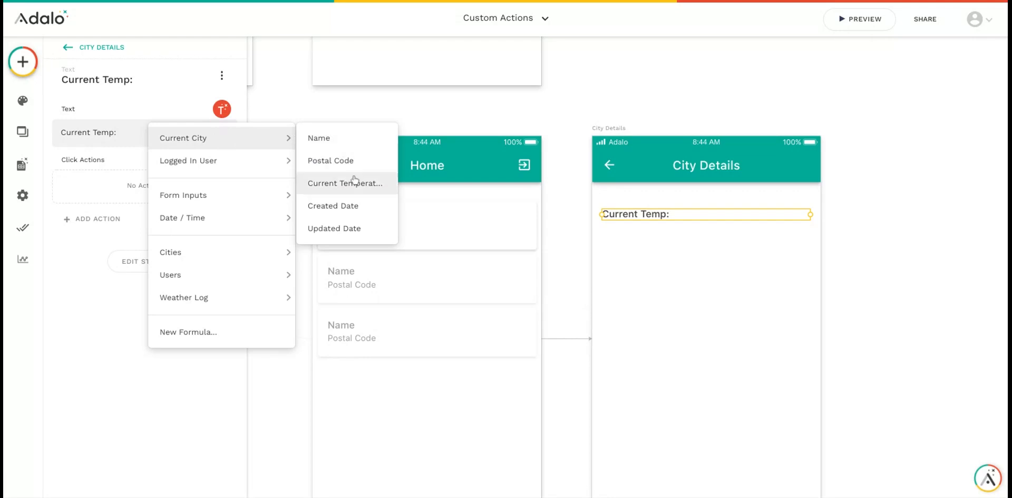
pyautogui.click(345, 183)
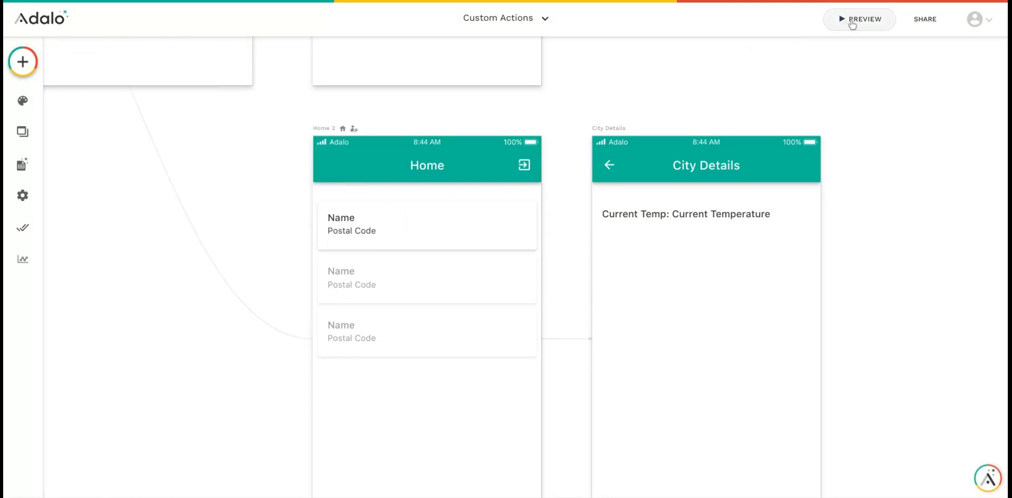
# Preview the app and tap Overland Park to see Current Temp: 61.9
pyautogui.click(860, 19)
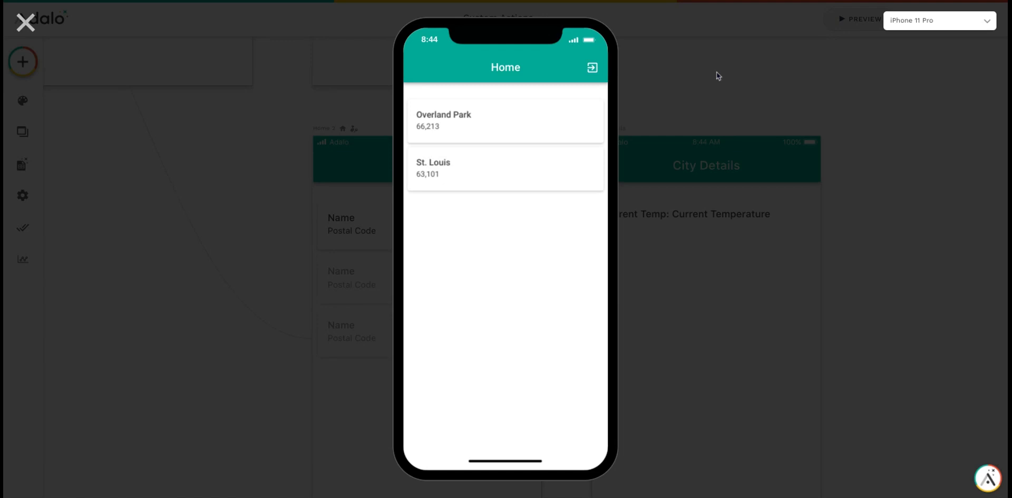
pyautogui.moveTo(501, 130)
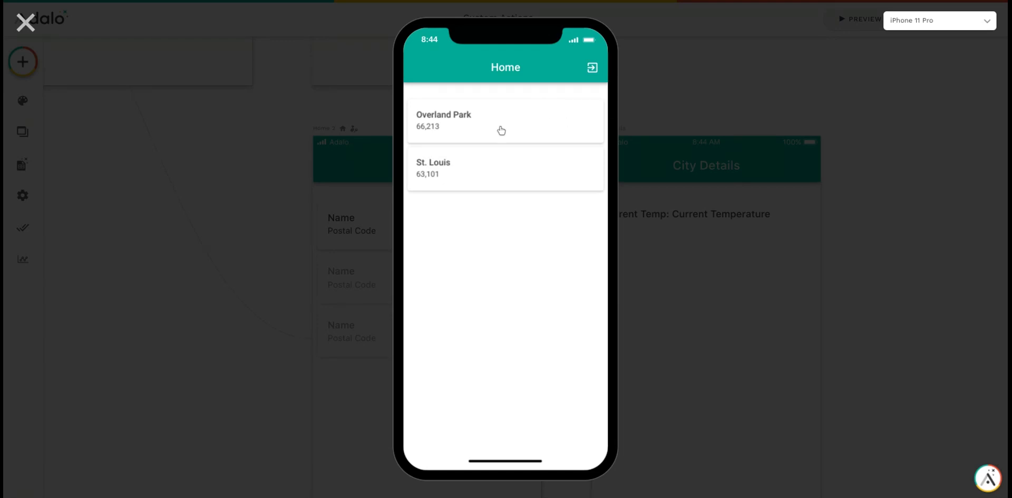
pyautogui.click(481, 168)
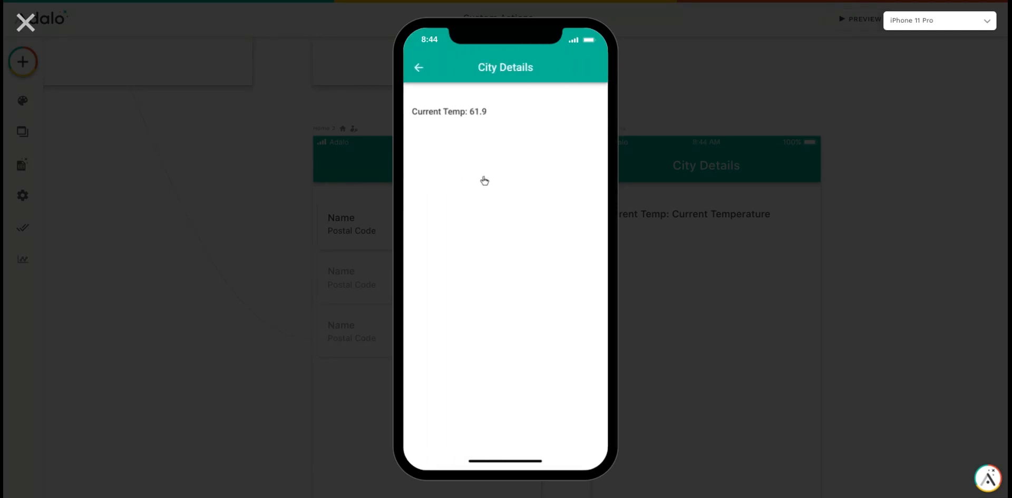
pyautogui.moveTo(483, 121)
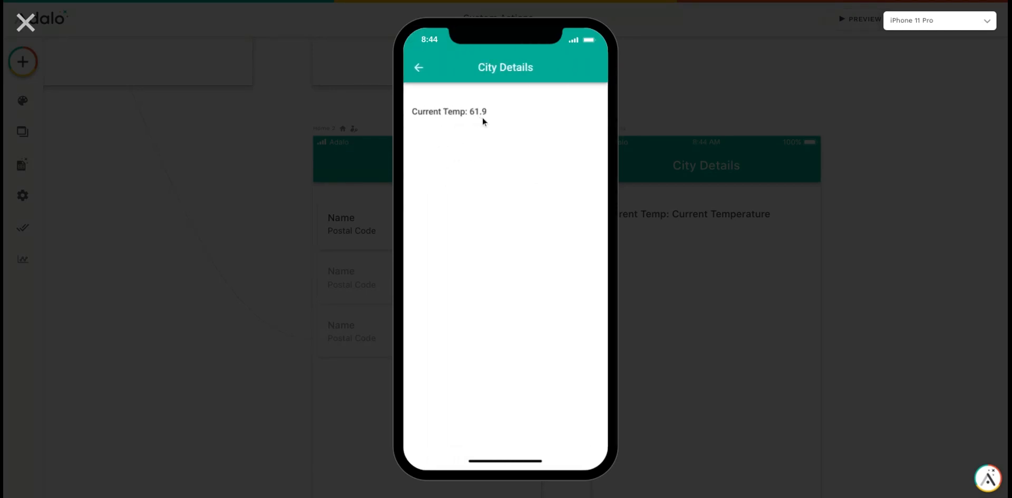
pyautogui.moveTo(486, 125)
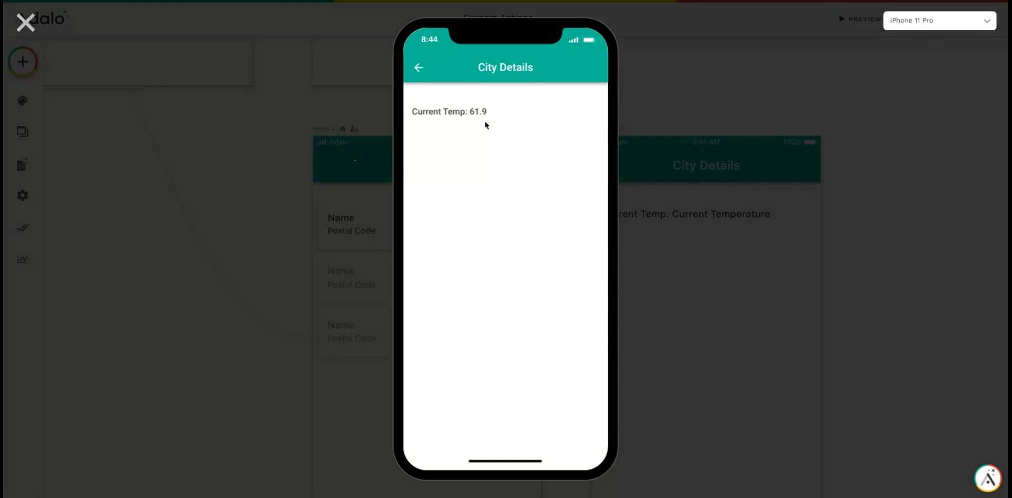